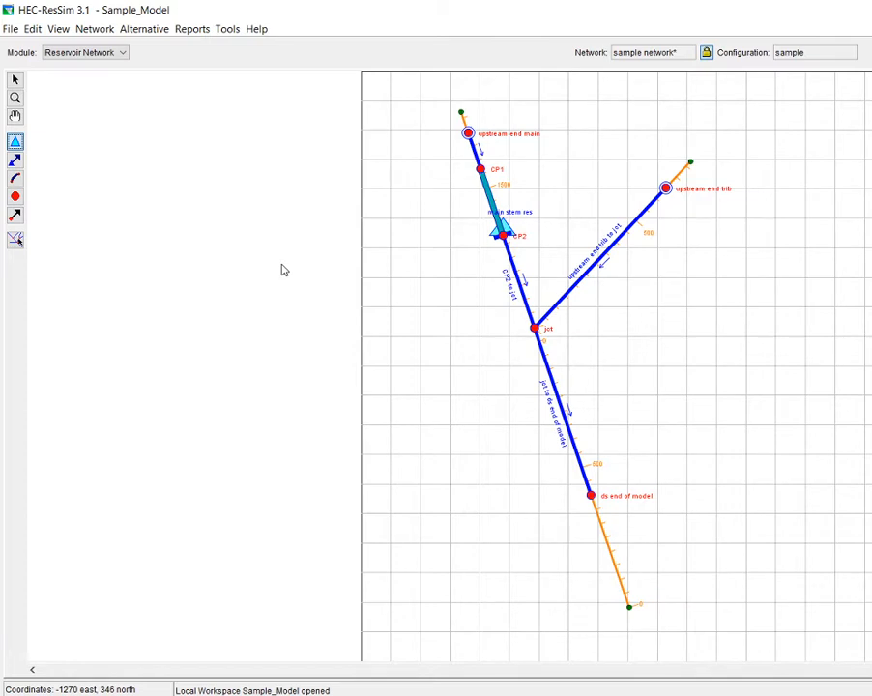
{"action": "mouse_move", "coordinate": [432, 168]}
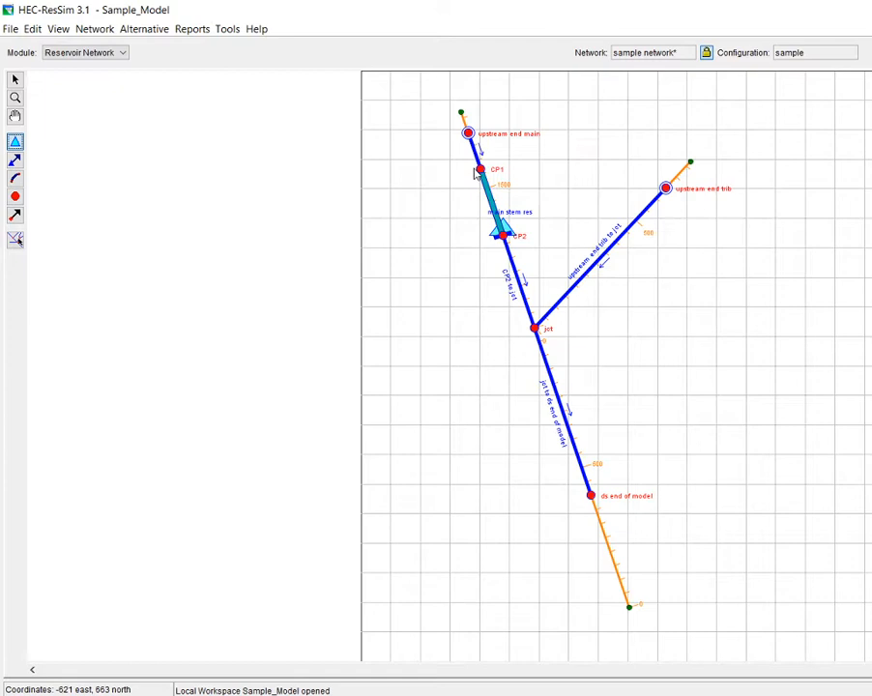
{"action": "mouse_move", "coordinate": [525, 335]}
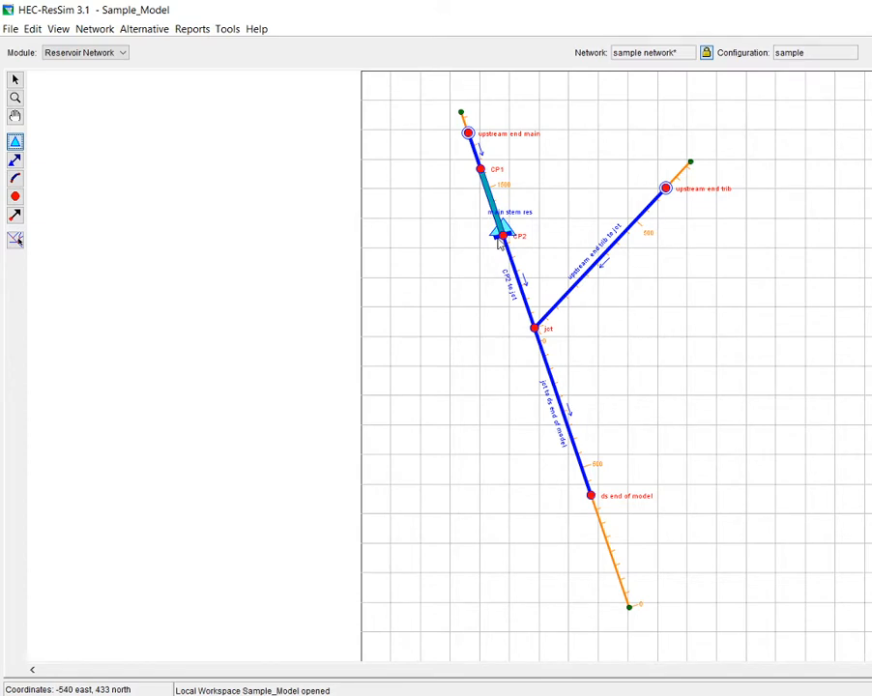
{"action": "mouse_move", "coordinate": [96, 218]}
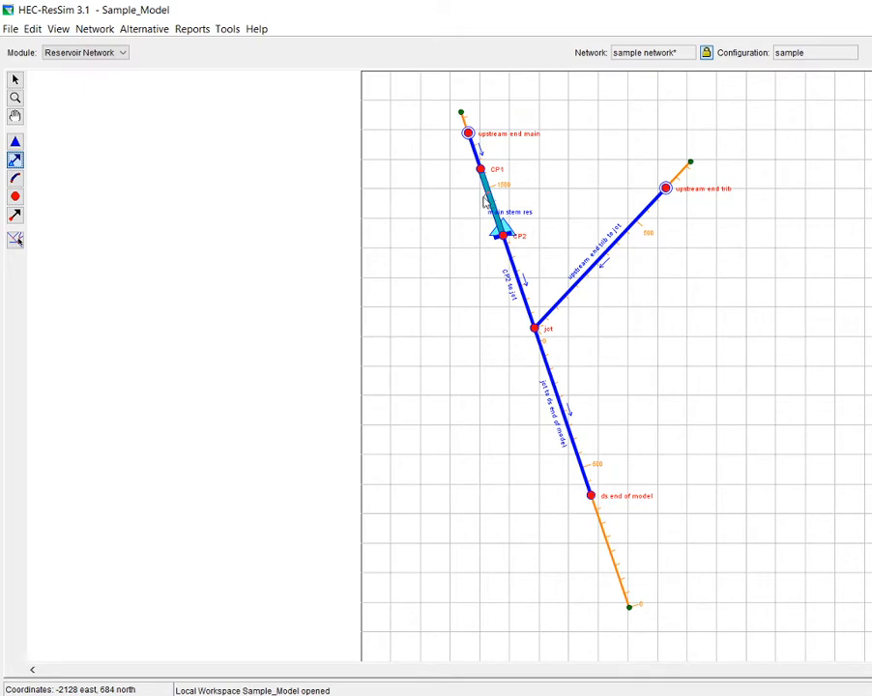
{"action": "mouse_move", "coordinate": [440, 215]}
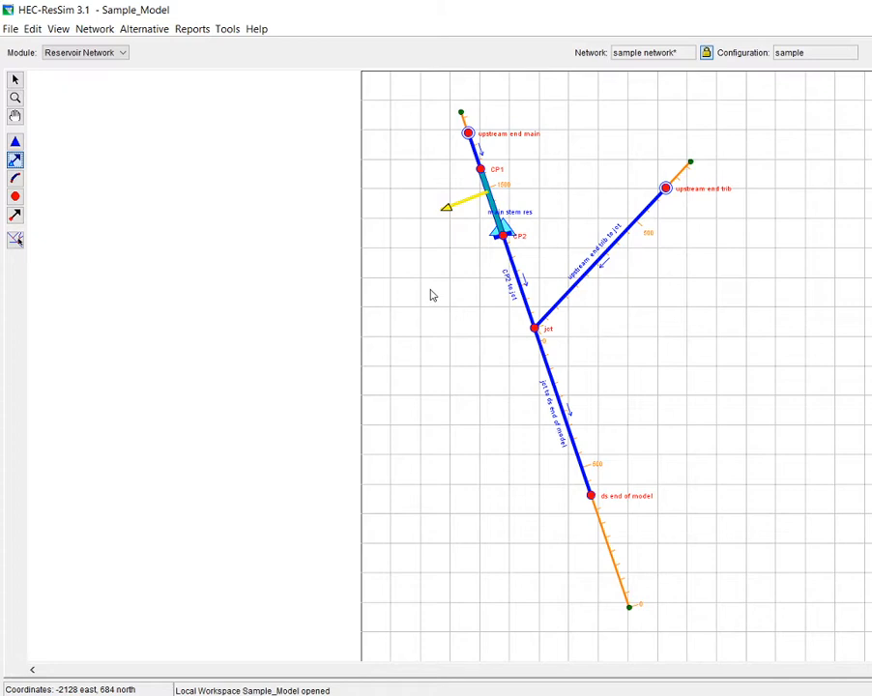
{"action": "mouse_move", "coordinate": [443, 31]}
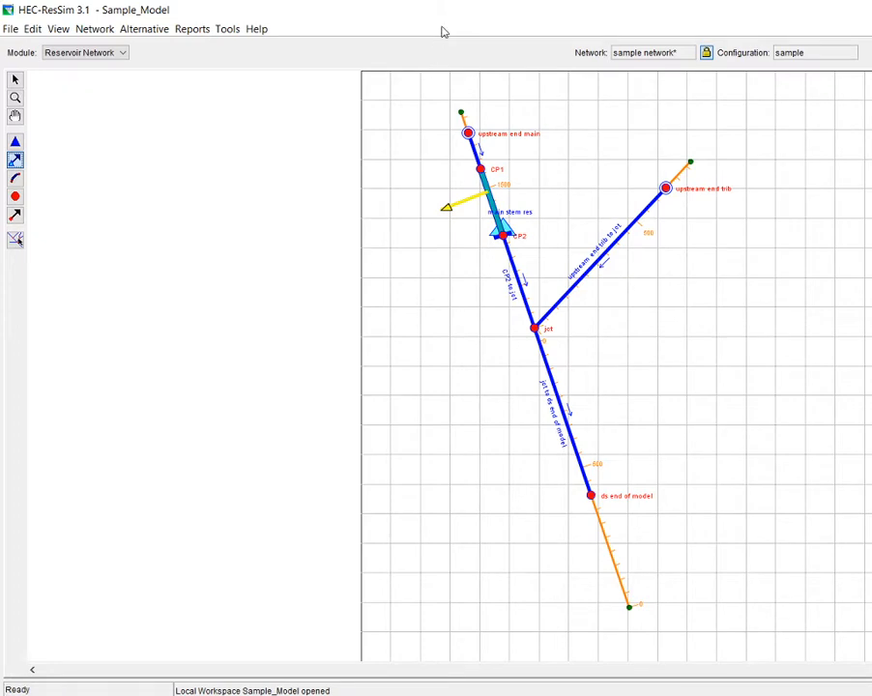
{"action": "mouse_move", "coordinate": [389, 257]}
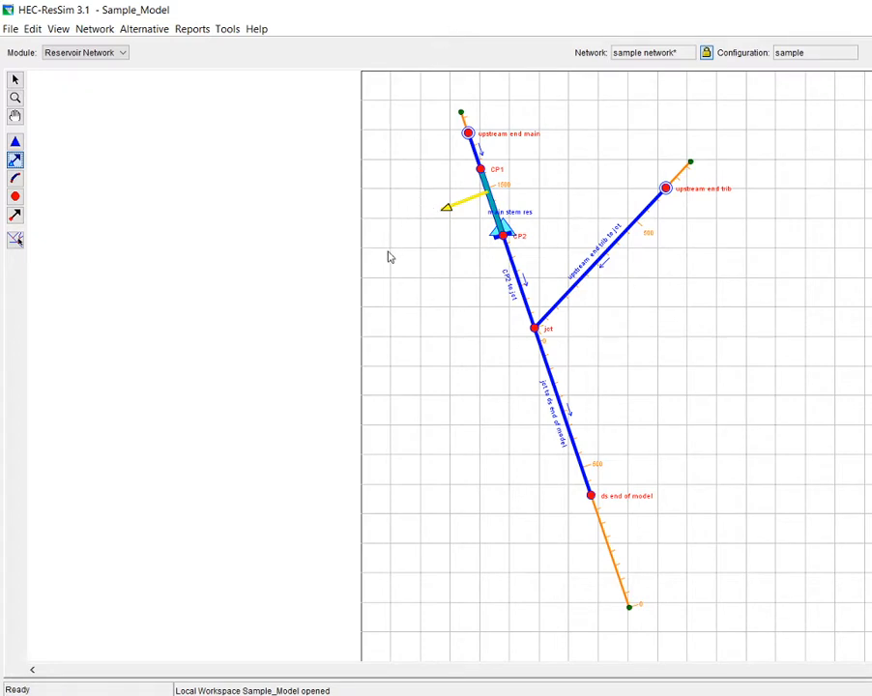
{"action": "mouse_move", "coordinate": [493, 198]}
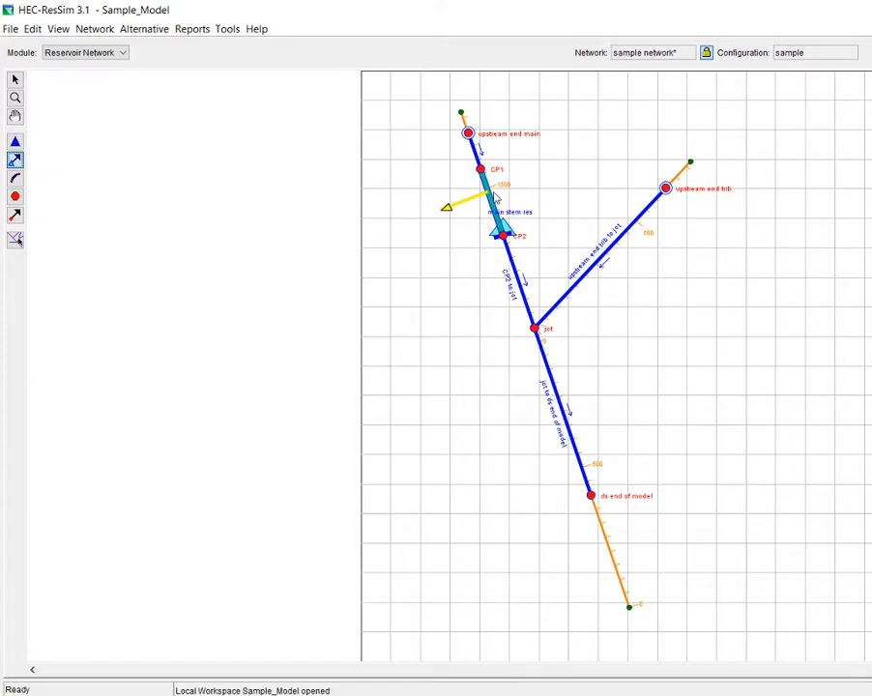
{"action": "mouse_move", "coordinate": [137, 172]}
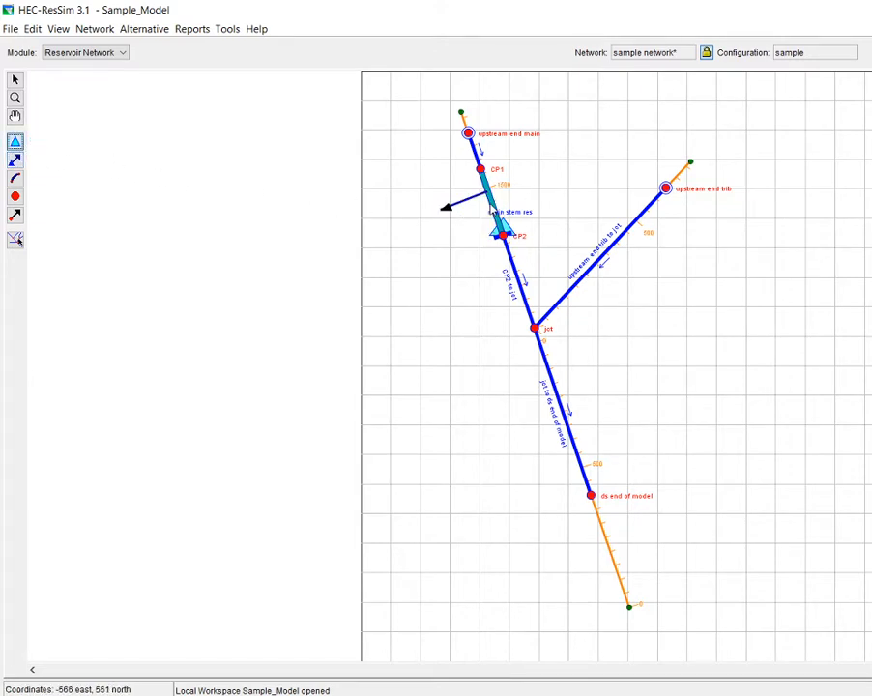
Rename the diverted outlet's Controlled Outlet 1 gate to 'water supply diversion' in Reservoir Properties.
{"action": "right_click", "coordinate": [494, 193]}
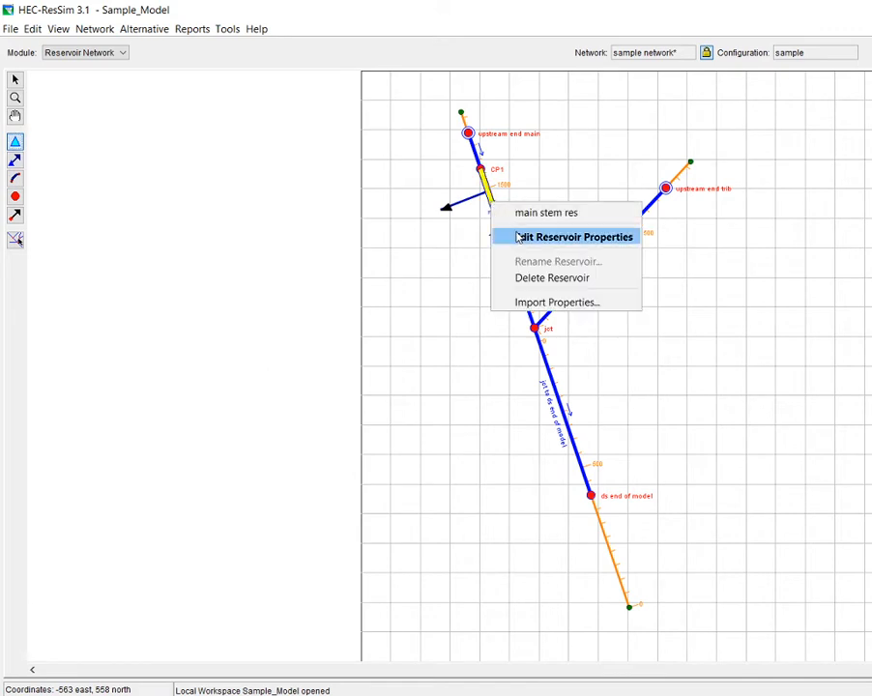
{"action": "left_click", "coordinate": [573, 236]}
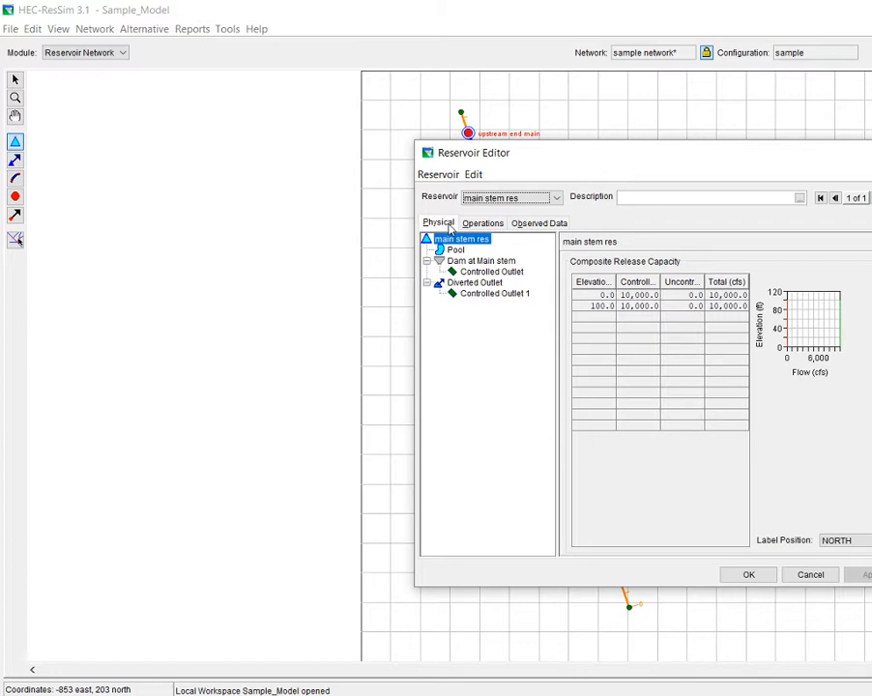
{"action": "mouse_move", "coordinate": [483, 300]}
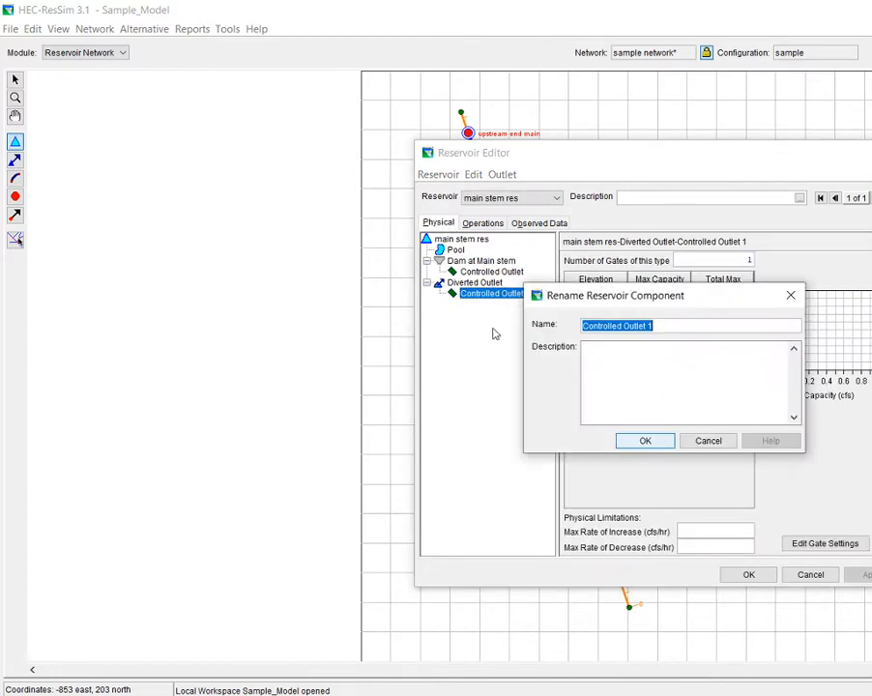
{"action": "type", "text": "water"}
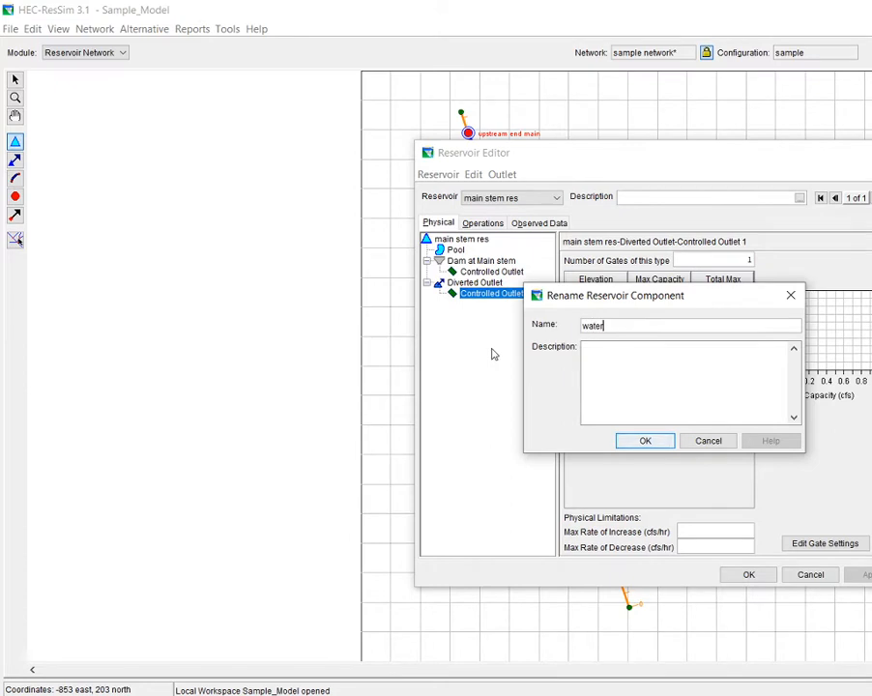
{"action": "type", "text": "supply diver"}
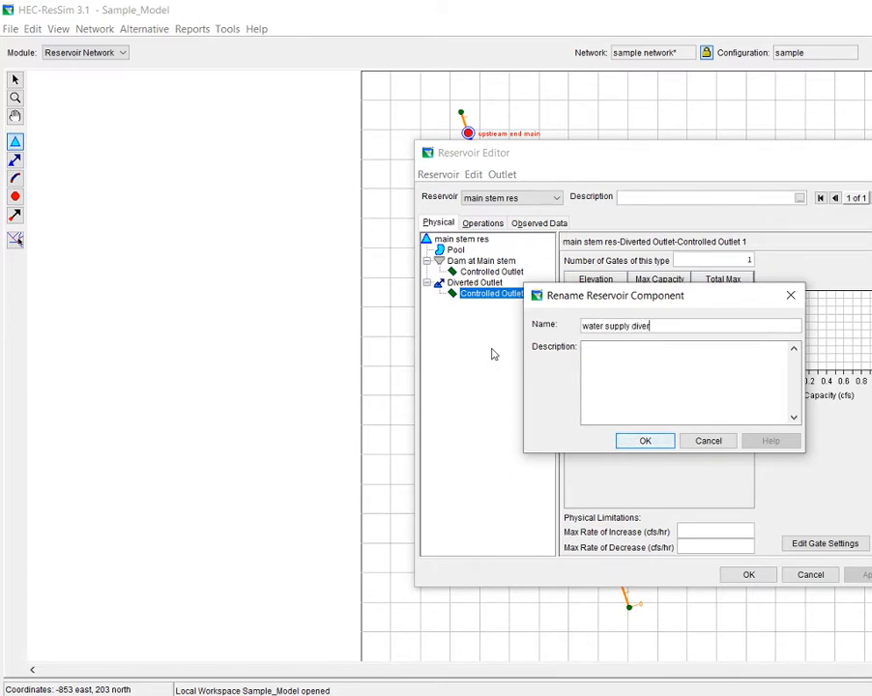
{"action": "type", "text": "sion"}
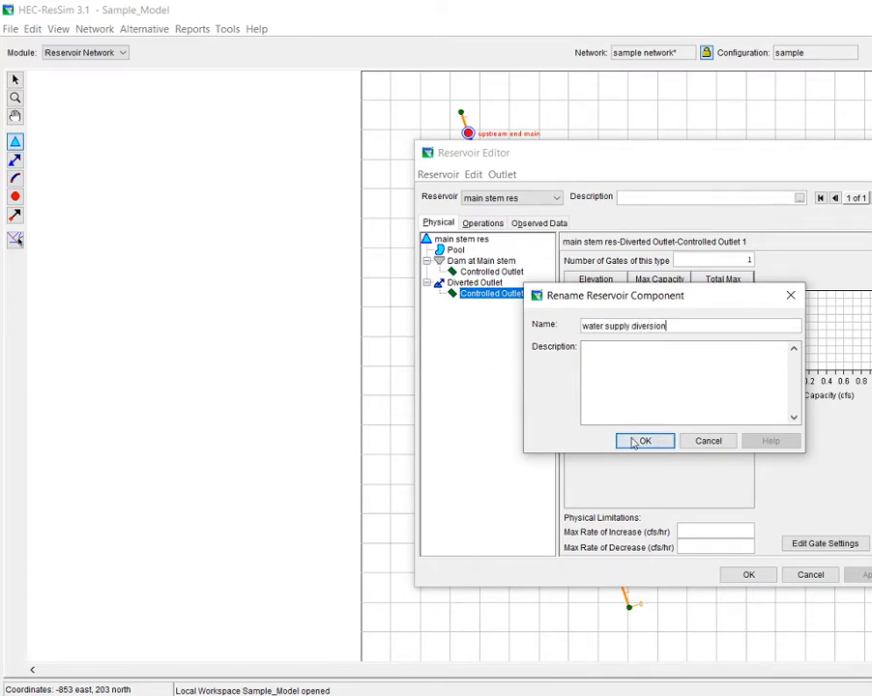
{"action": "left_click", "coordinate": [644, 441]}
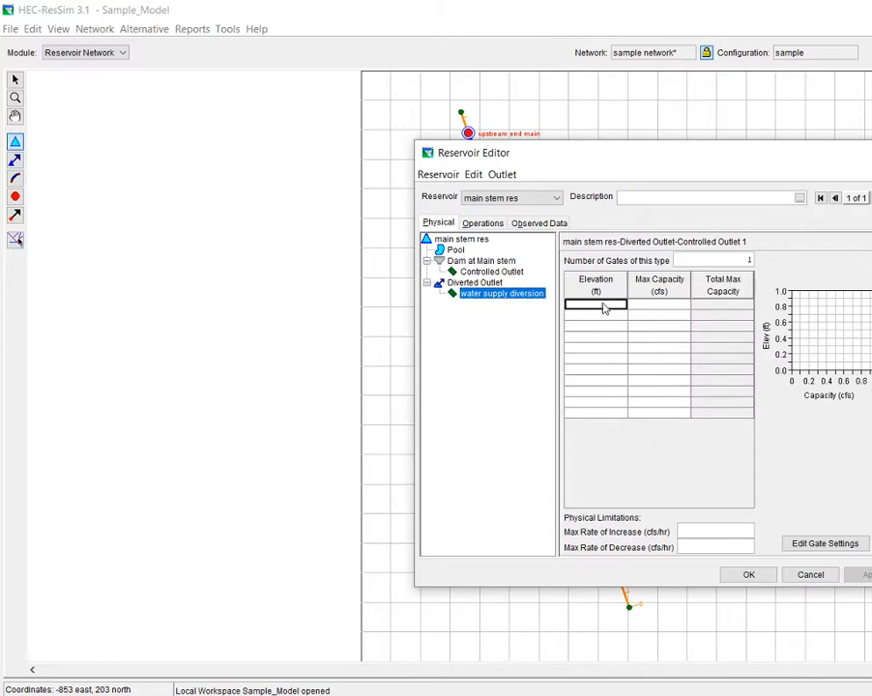
Give the gate a maximum capacity of 100 cfs at elevations 0 and 100 ft.
{"action": "type", "text": "0"}
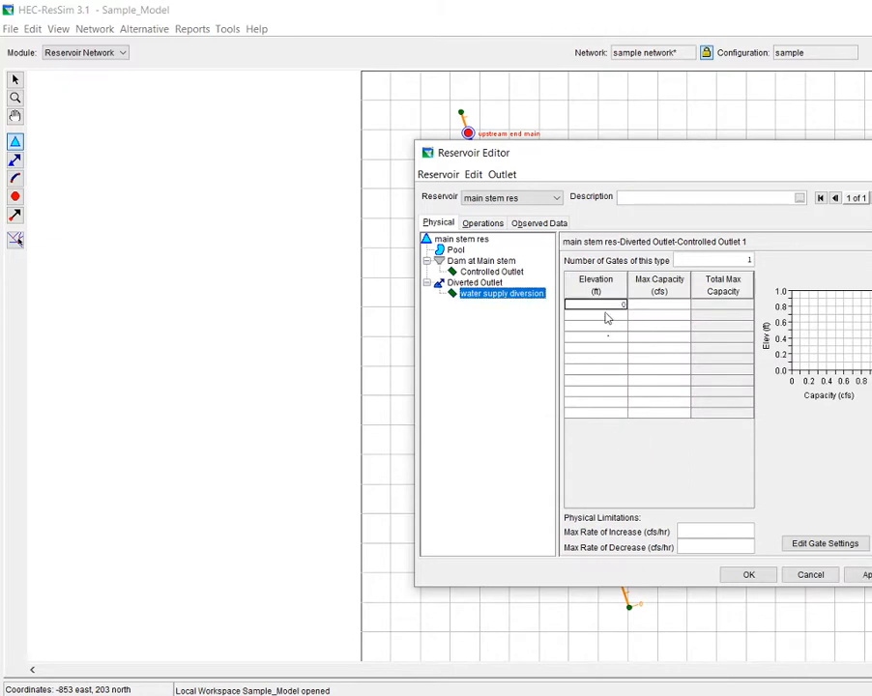
{"action": "type", "text": "100"}
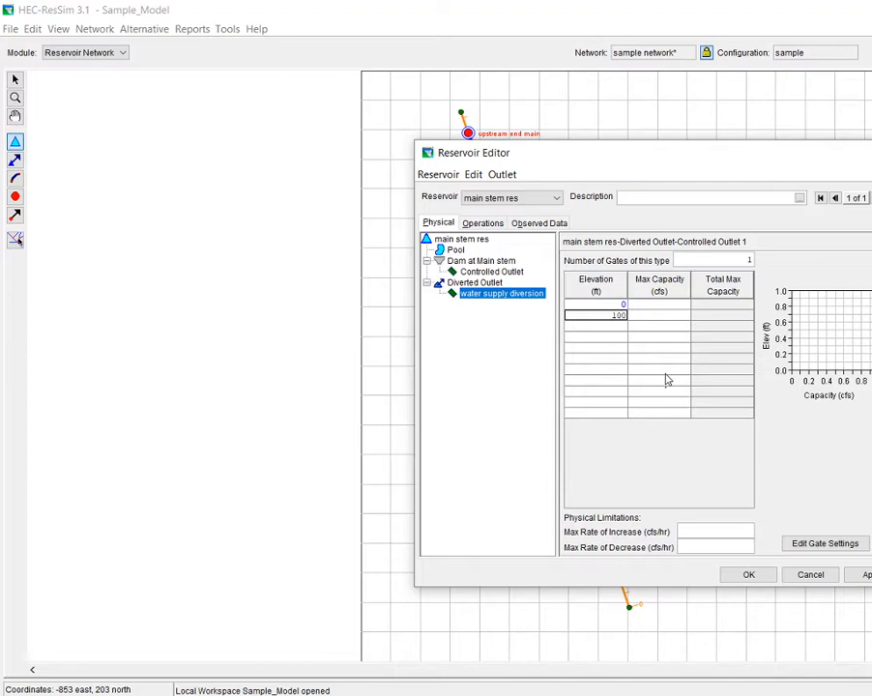
{"action": "left_click", "coordinate": [658, 304]}
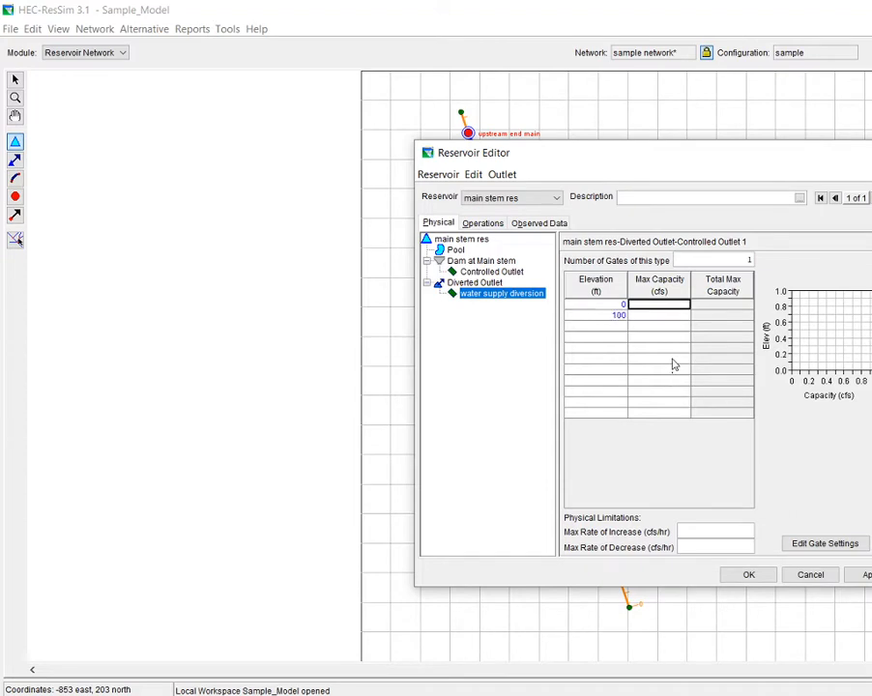
{"action": "type", "text": "100"}
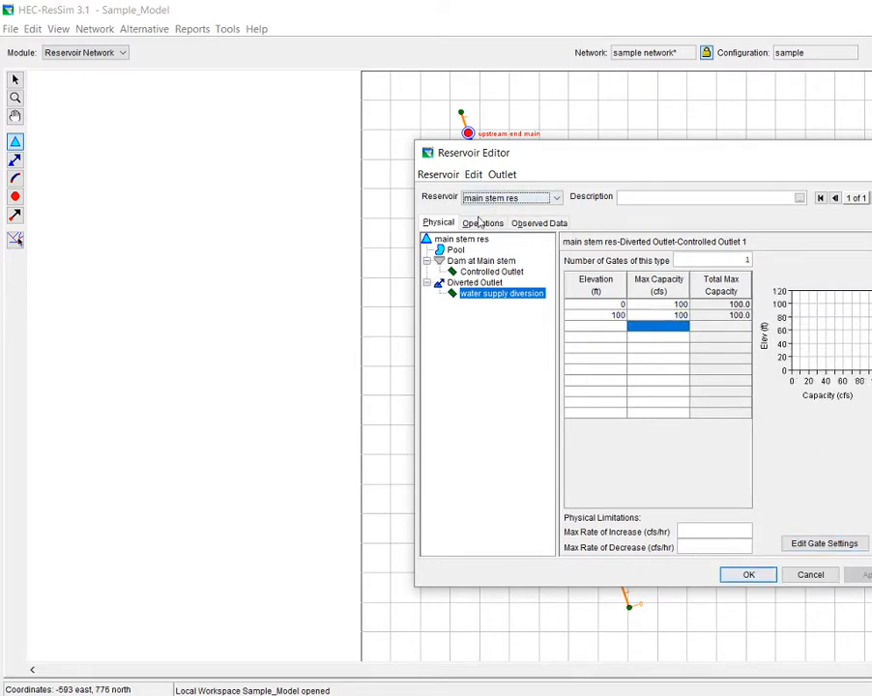
In Operations, add rule 'water supply' releasing from the water supply diversion as a Release Function.
{"action": "left_click", "coordinate": [483, 222]}
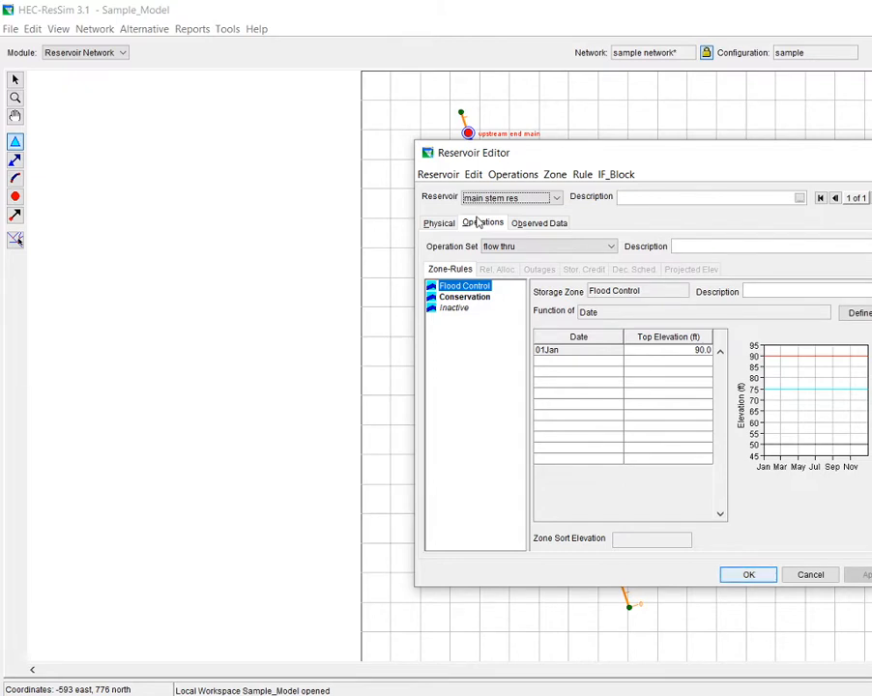
{"action": "left_click", "coordinate": [582, 174]}
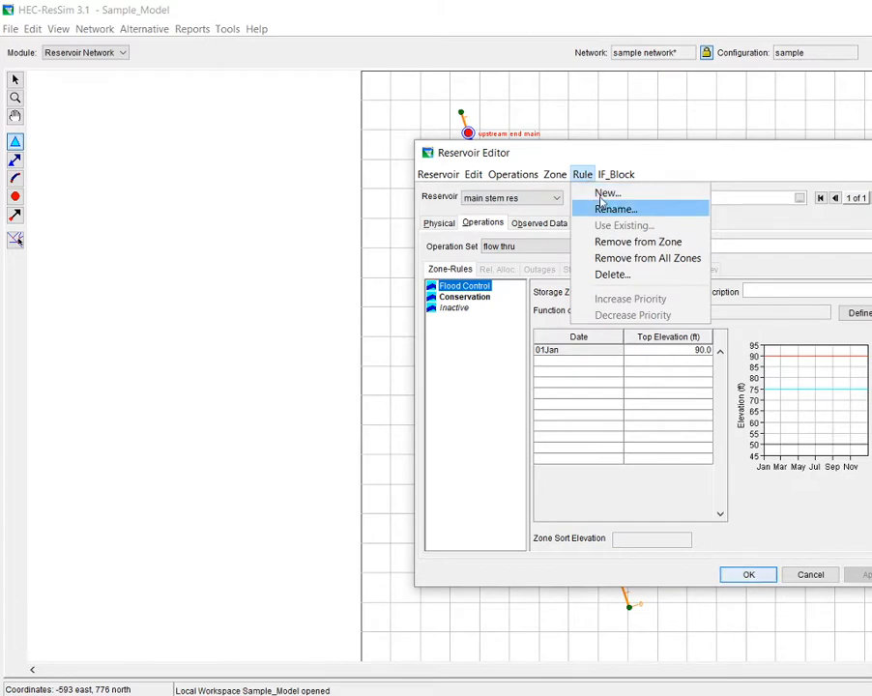
{"action": "left_click", "coordinate": [607, 192]}
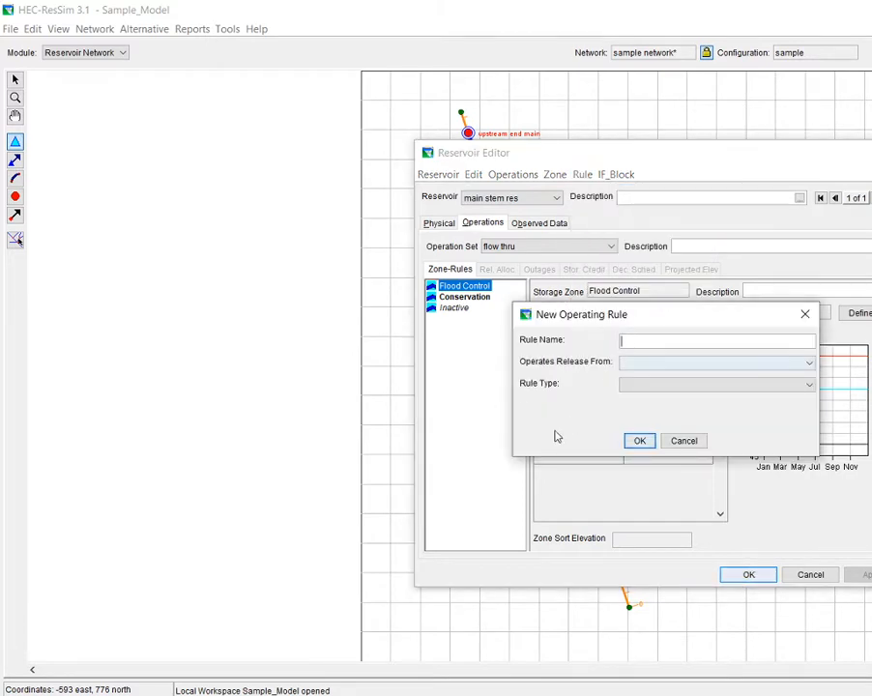
{"action": "type", "text": "waters u"}
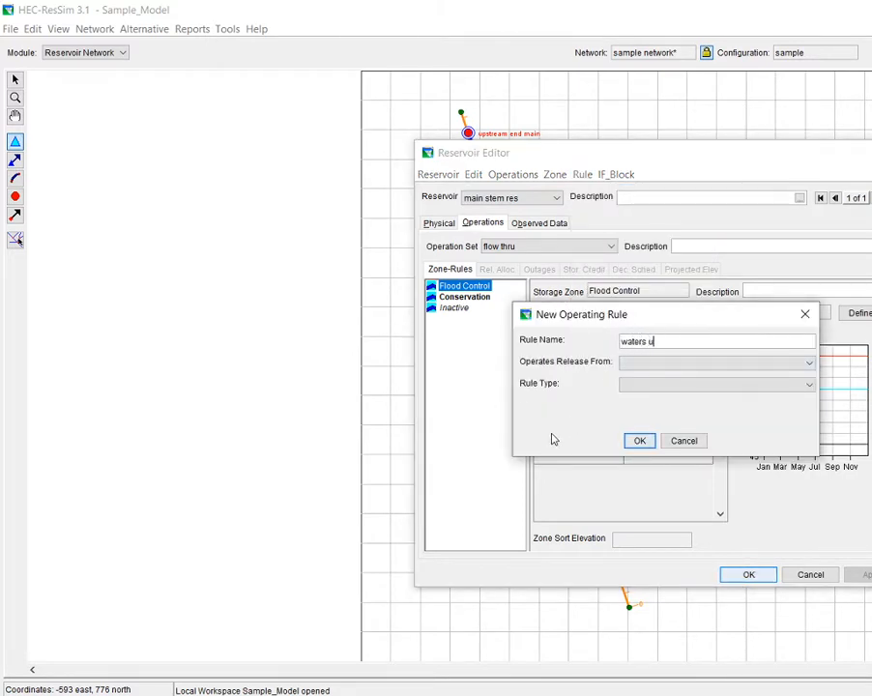
{"action": "key", "text": "BackSpace"}
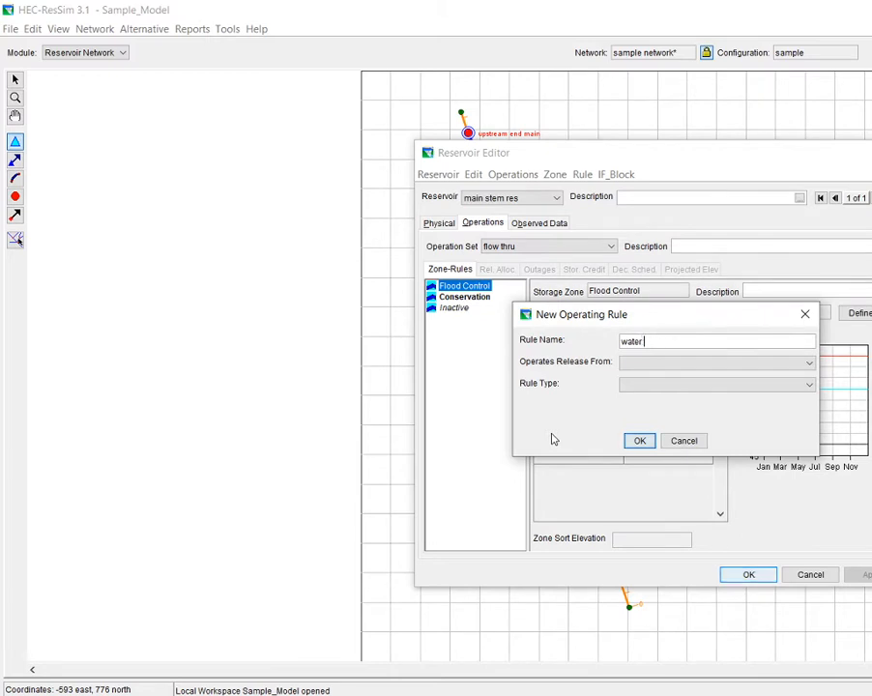
{"action": "type", "text": "suppl"}
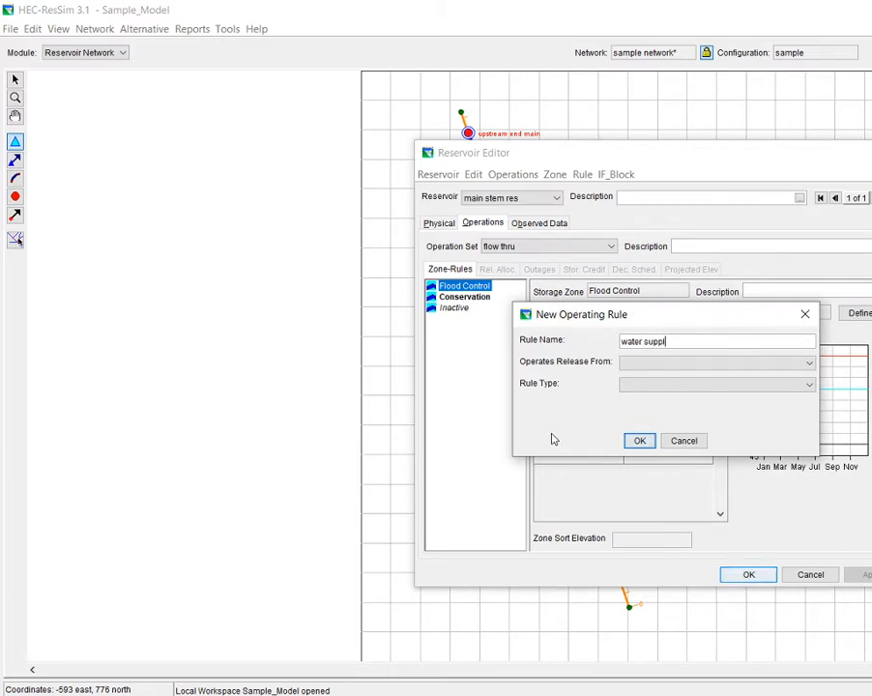
{"action": "left_click", "coordinate": [809, 363]}
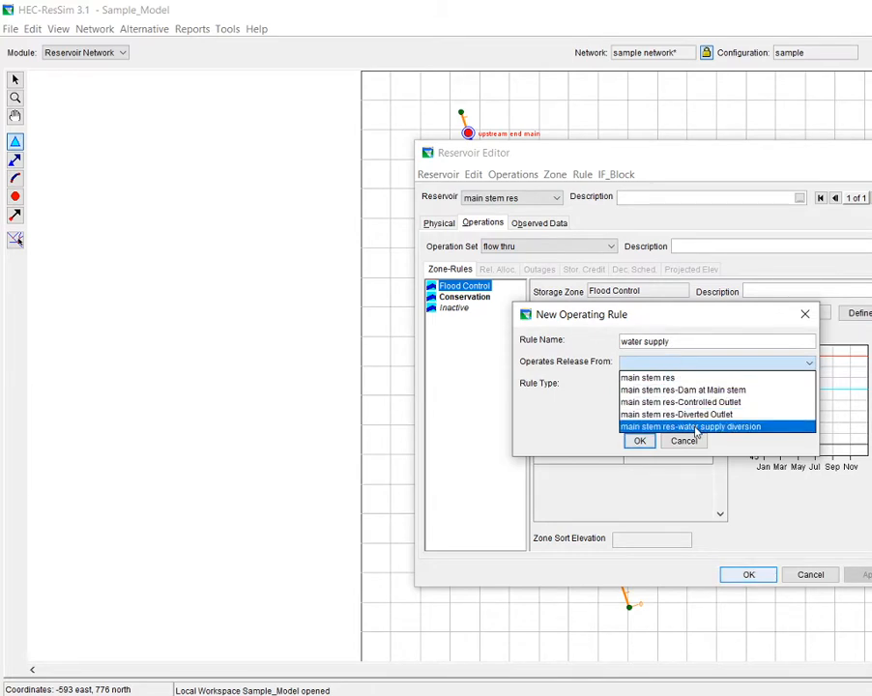
{"action": "left_click", "coordinate": [691, 426]}
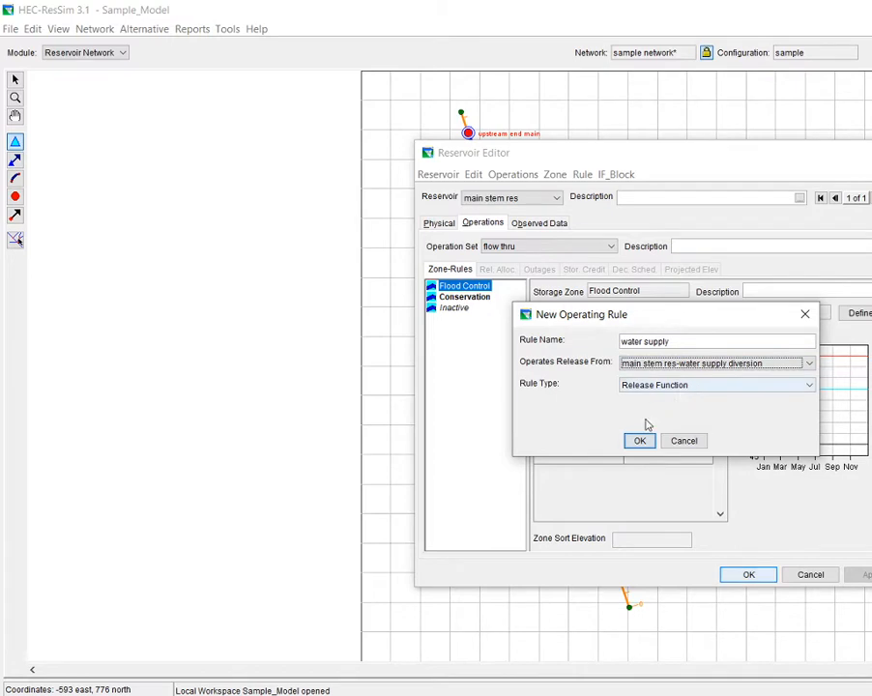
{"action": "left_click", "coordinate": [639, 440]}
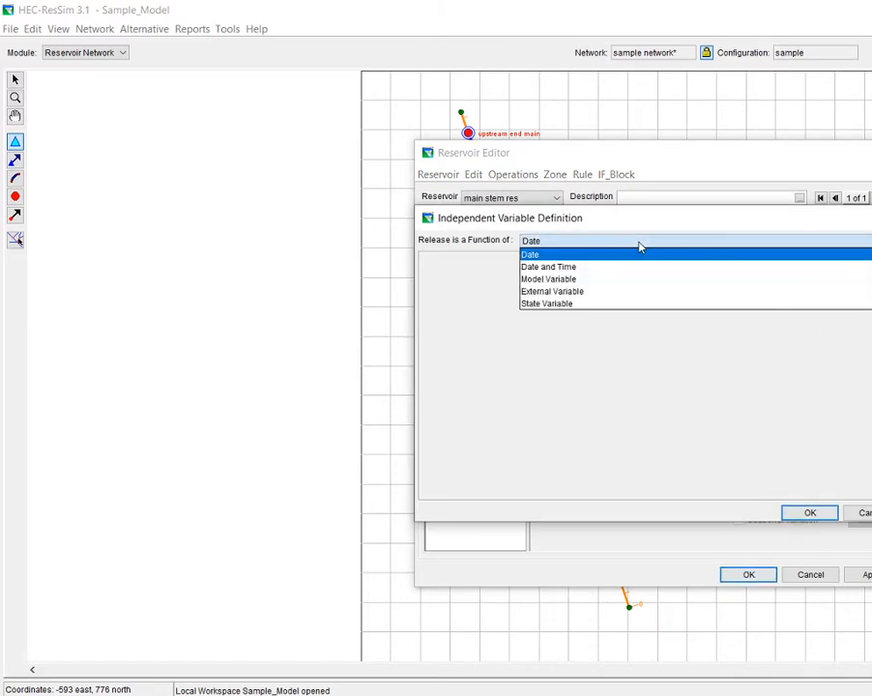
Define the rule's independent variable as an External Variable named 'water supply'.
{"action": "left_click", "coordinate": [551, 291]}
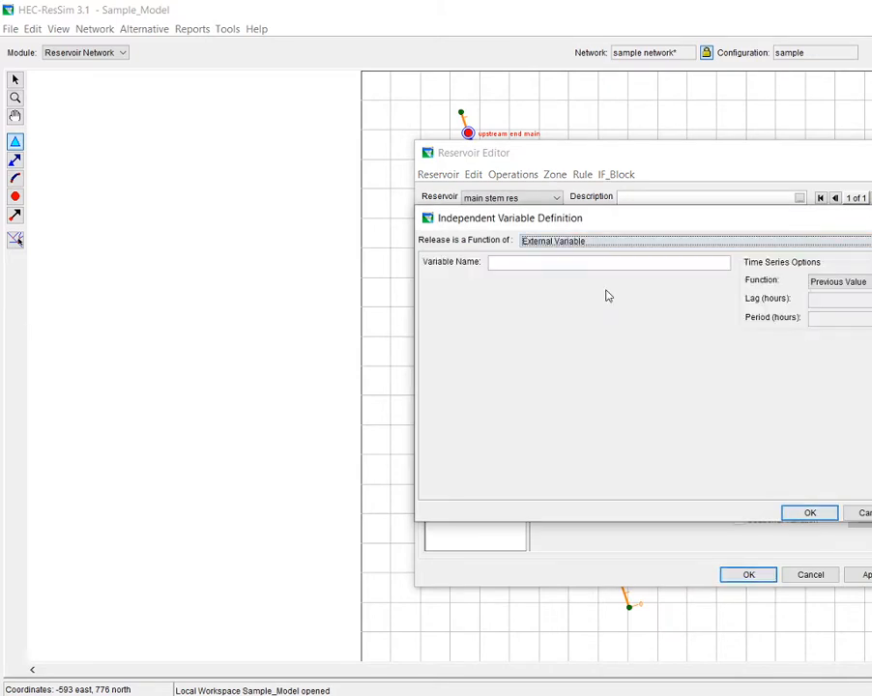
{"action": "left_click", "coordinate": [609, 262]}
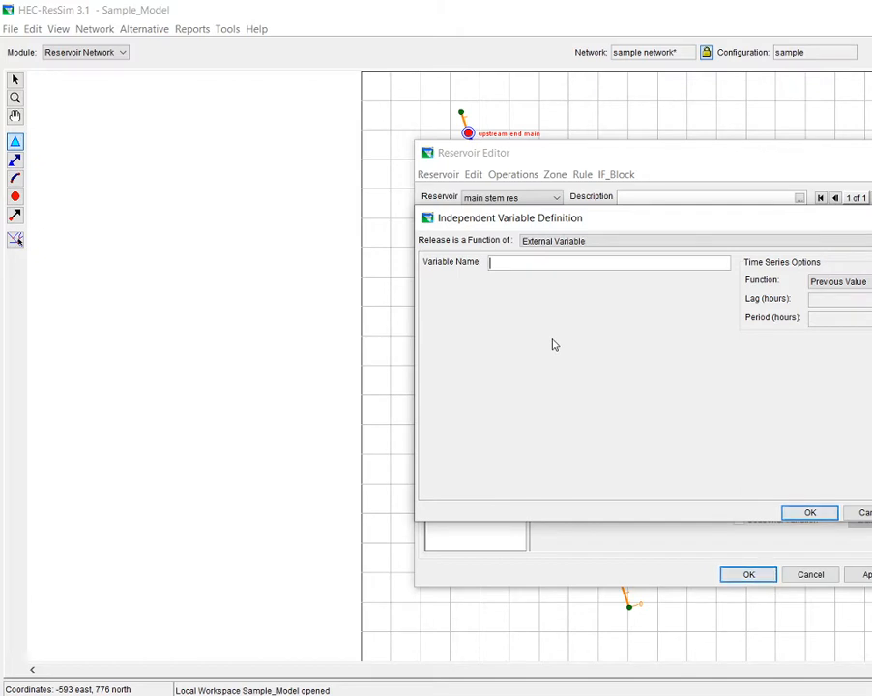
{"action": "type", "text": "water s"}
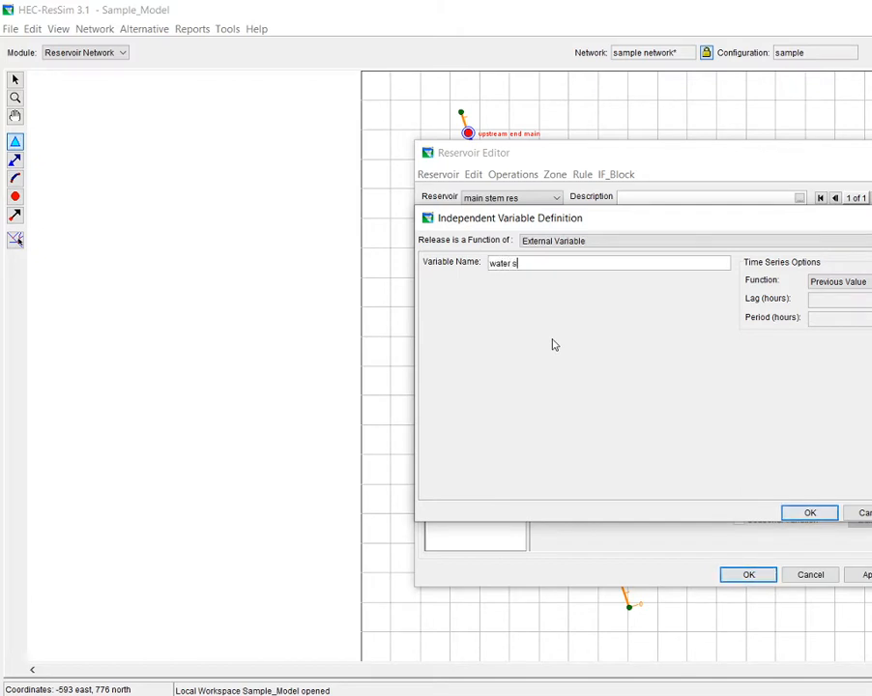
{"action": "type", "text": "u"}
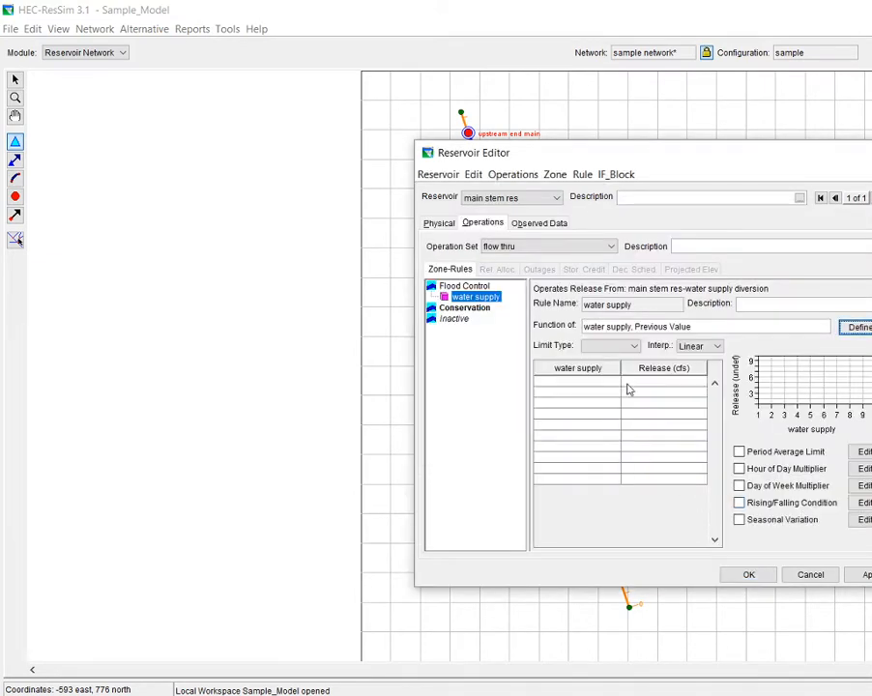
Set limit type to Specified with release rows 0→0 and 9999→9999, then close the editor.
{"action": "left_click", "coordinate": [609, 345]}
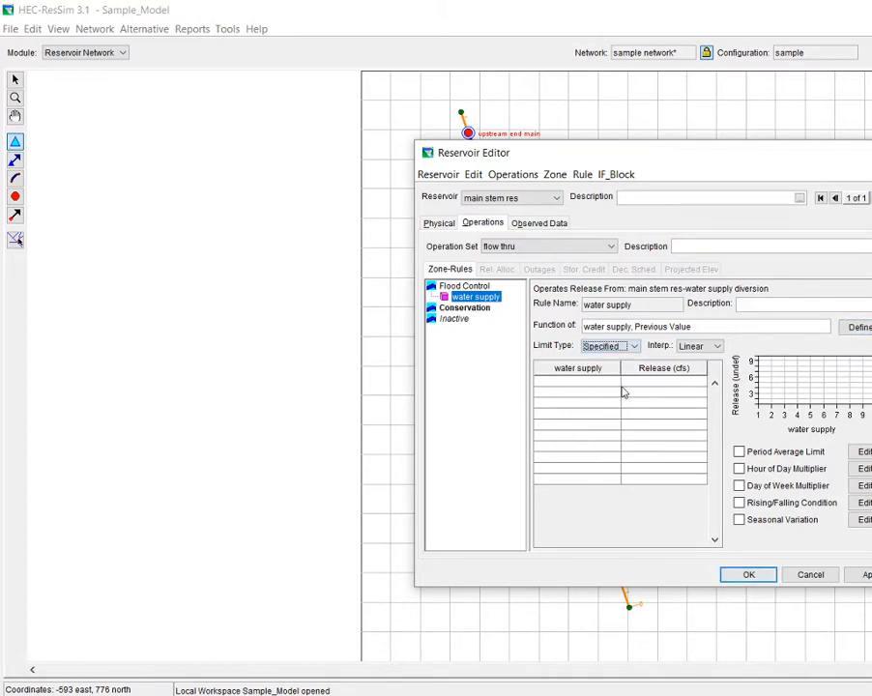
{"action": "left_click", "coordinate": [578, 381]}
{"action": "type", "text": "0"}
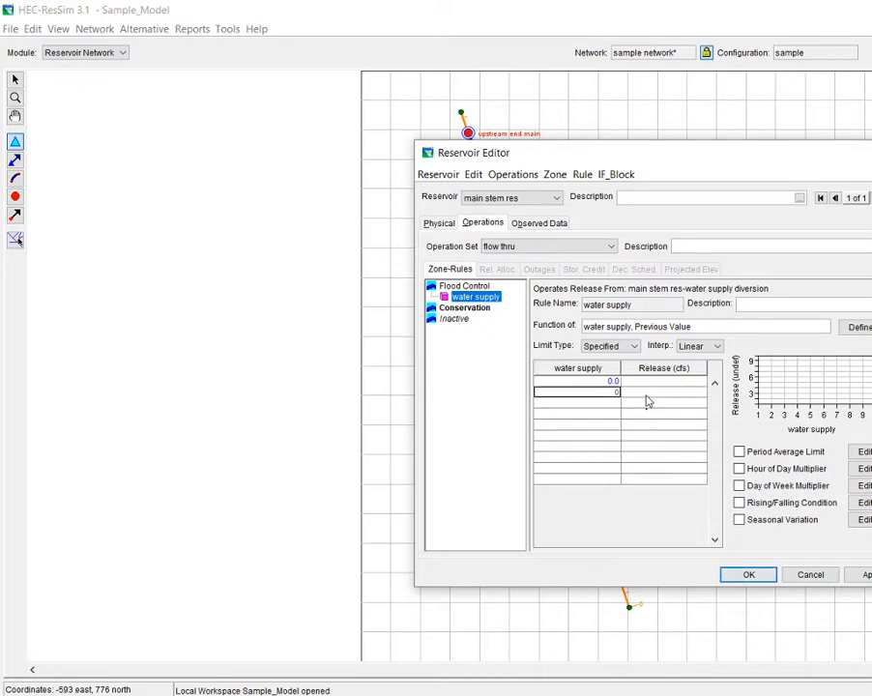
{"action": "type", "text": "999"}
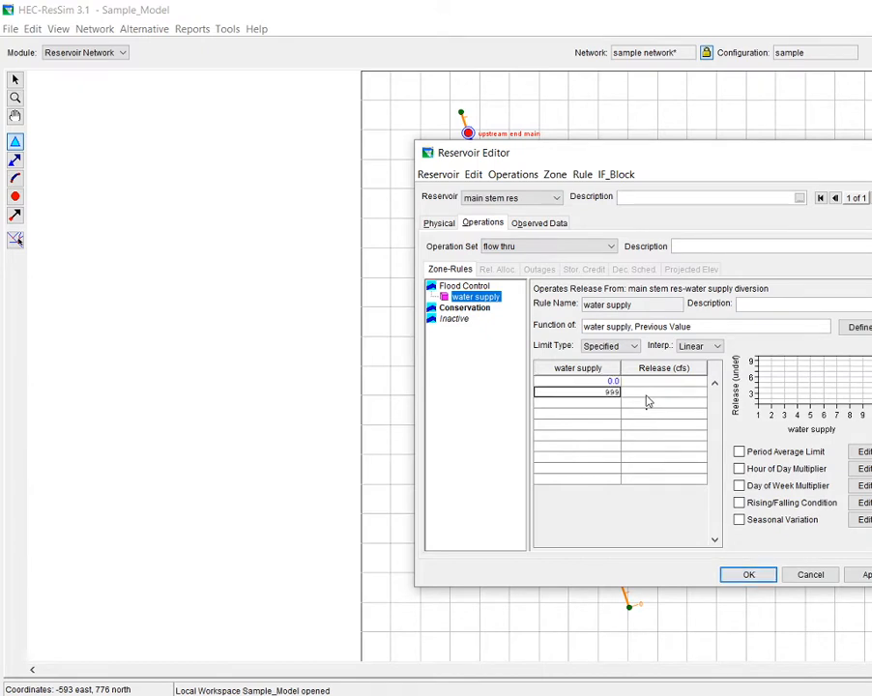
{"action": "type", "text": "9999.0"}
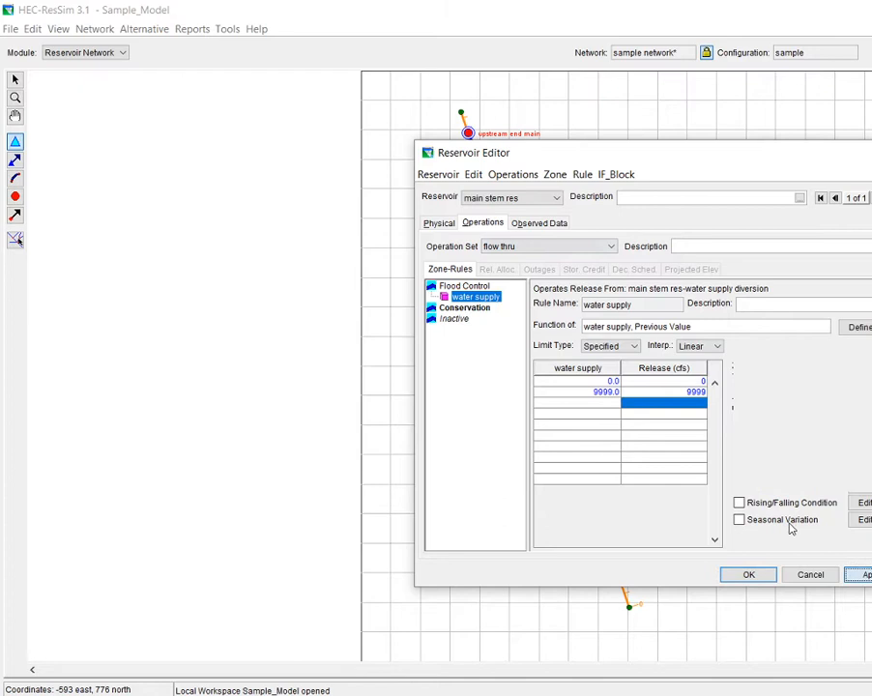
{"action": "right_click", "coordinate": [474, 296]}
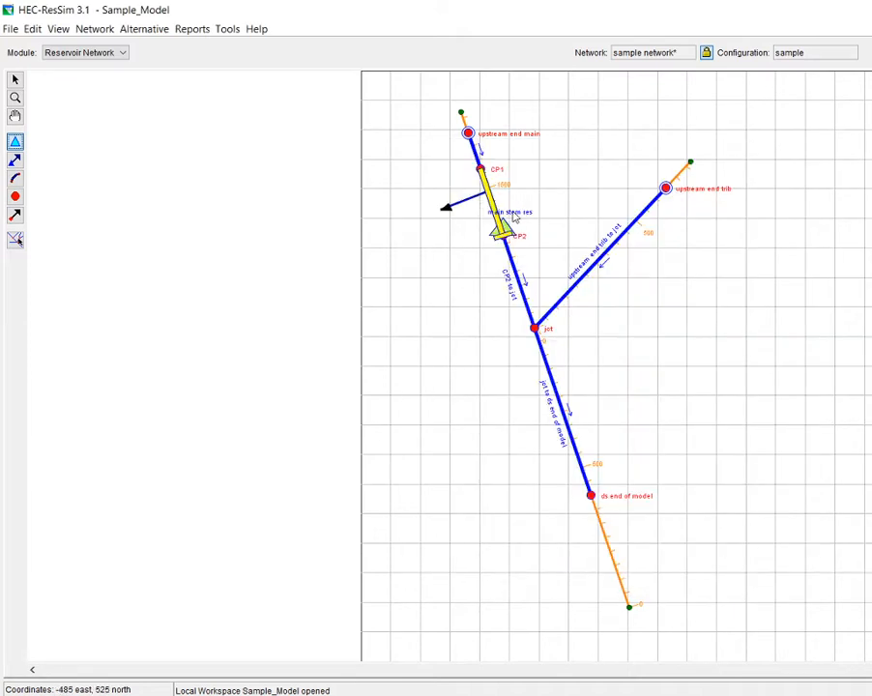
{"action": "mouse_move", "coordinate": [505, 217]}
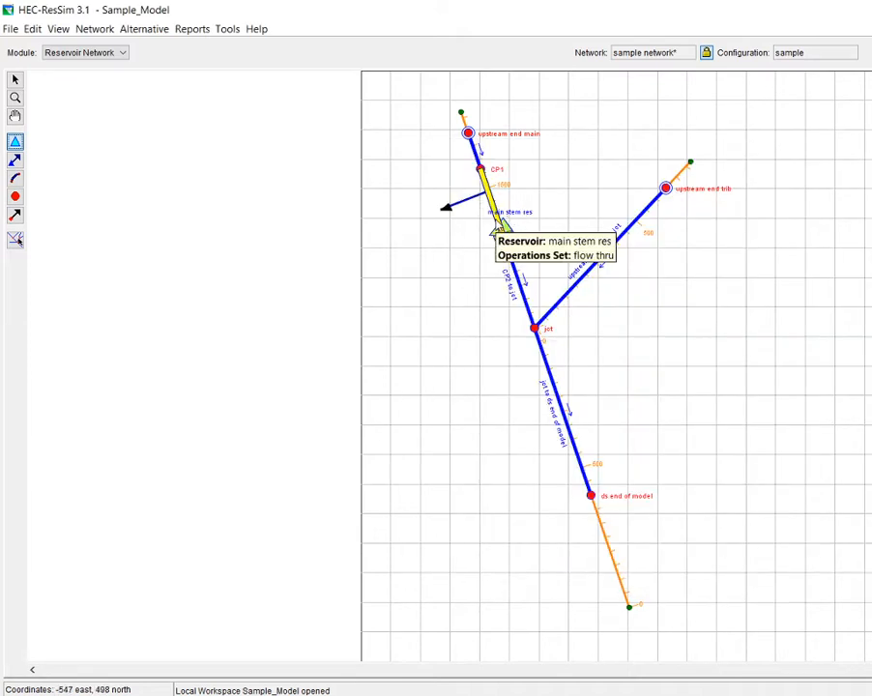
In the flow thru alternative's Lookback tab, enter 50 as the water supply diversion's default.
{"action": "left_click", "coordinate": [143, 28]}
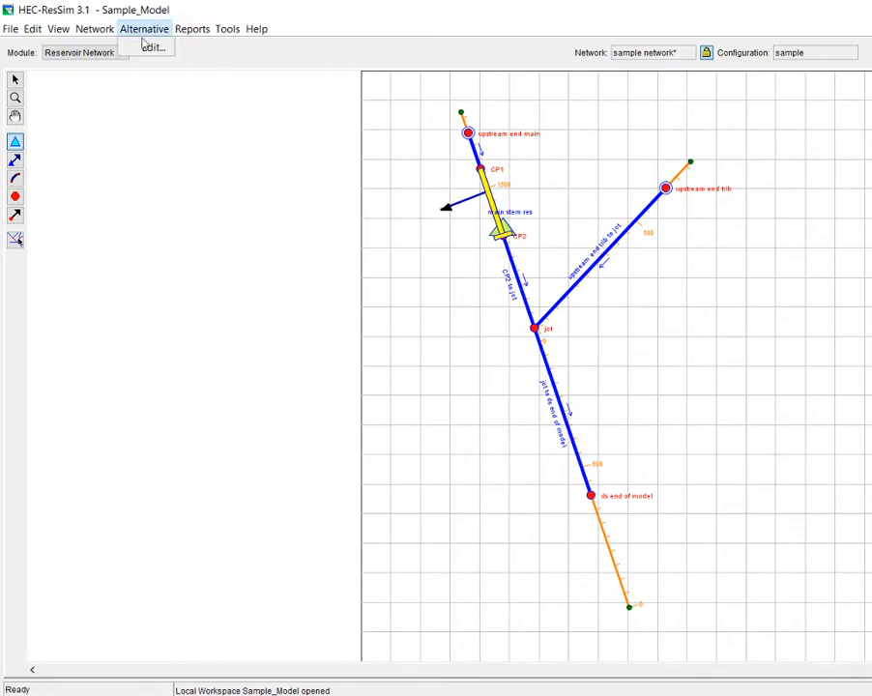
{"action": "left_click", "coordinate": [150, 46]}
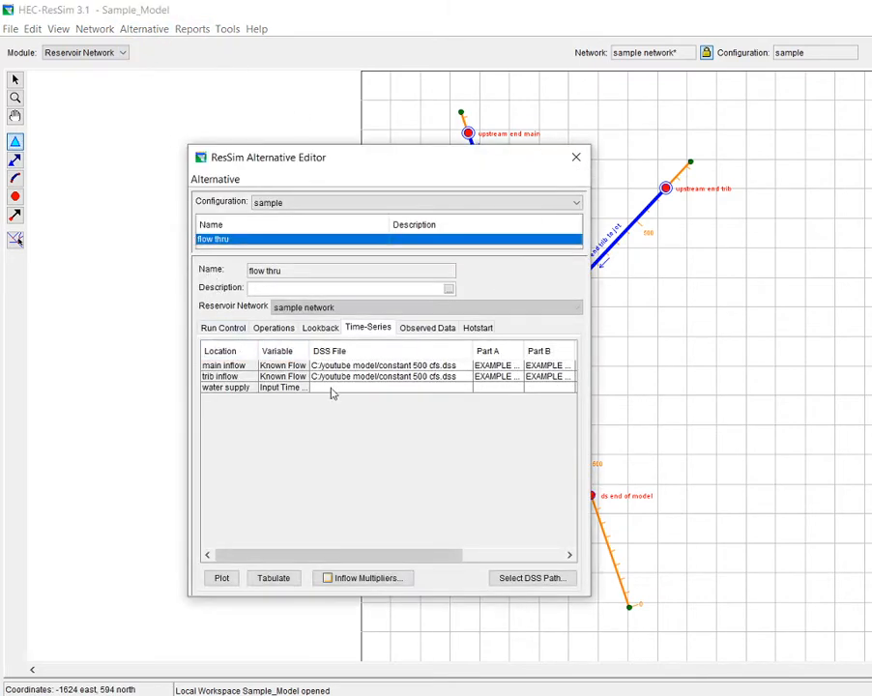
{"action": "left_click", "coordinate": [320, 328]}
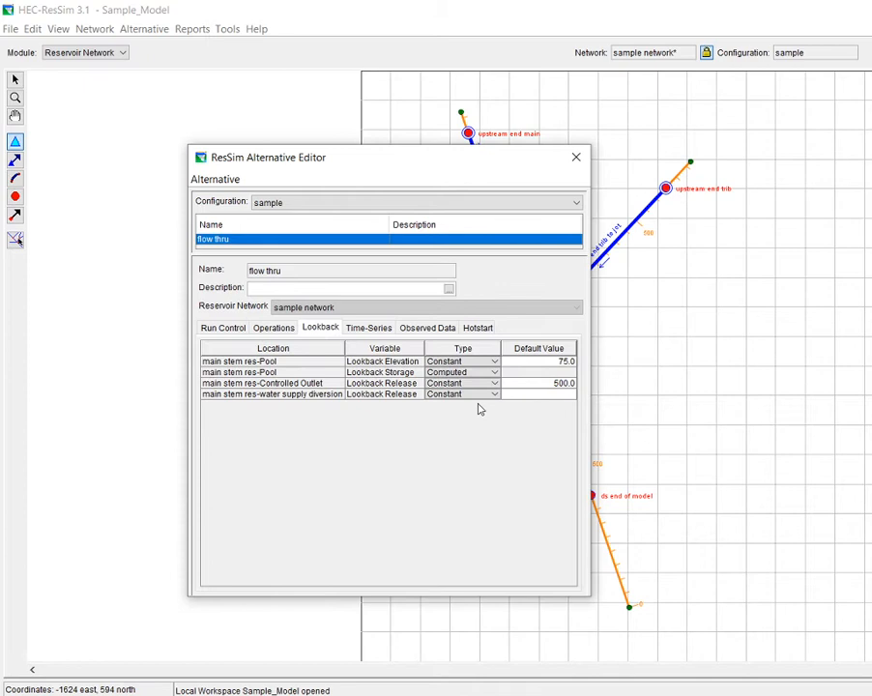
{"action": "left_click", "coordinate": [539, 395]}
{"action": "type", "text": "50"}
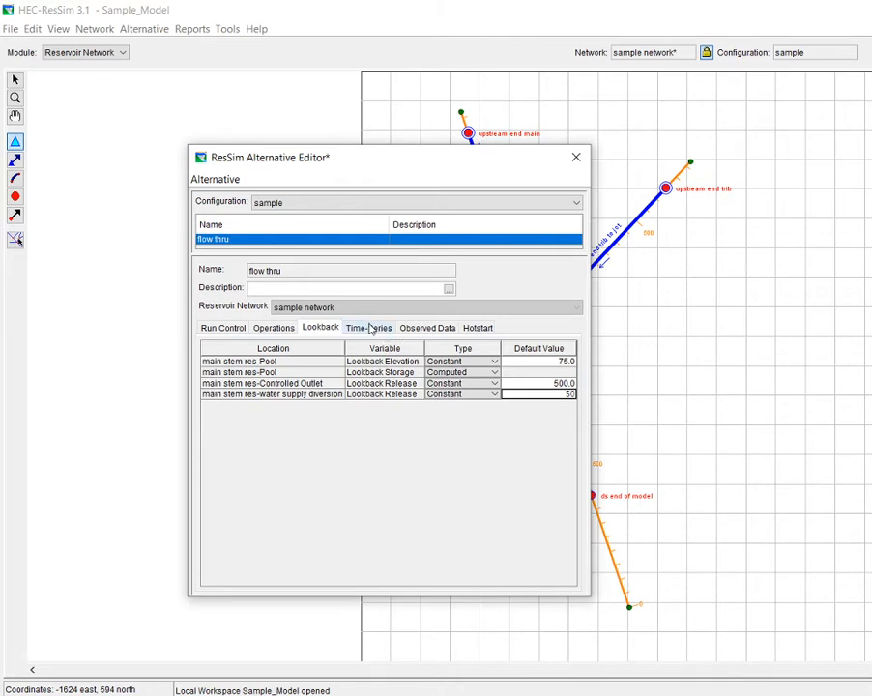
{"action": "left_click", "coordinate": [368, 327]}
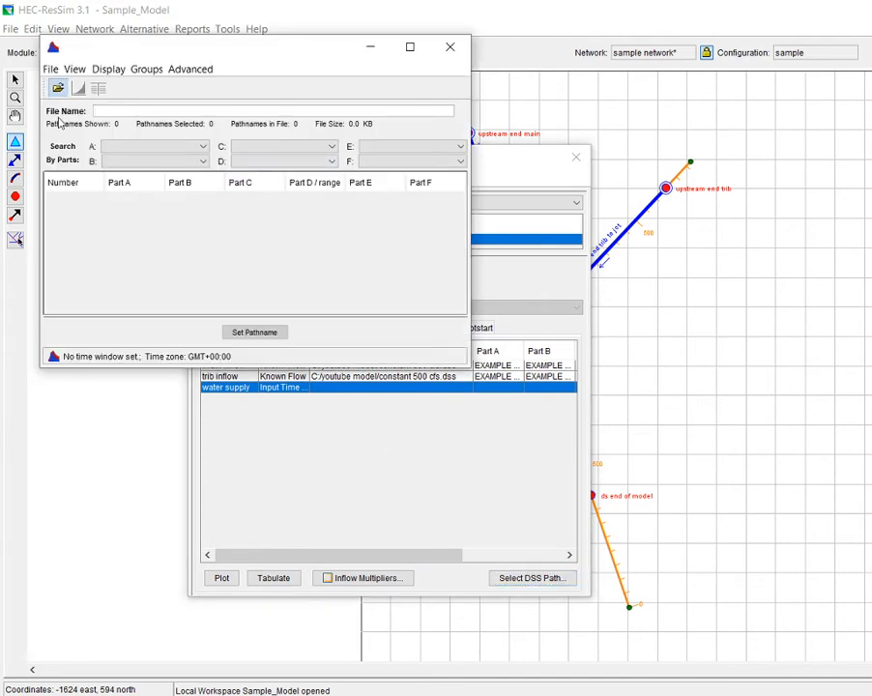
{"action": "mouse_move", "coordinate": [240, 49]}
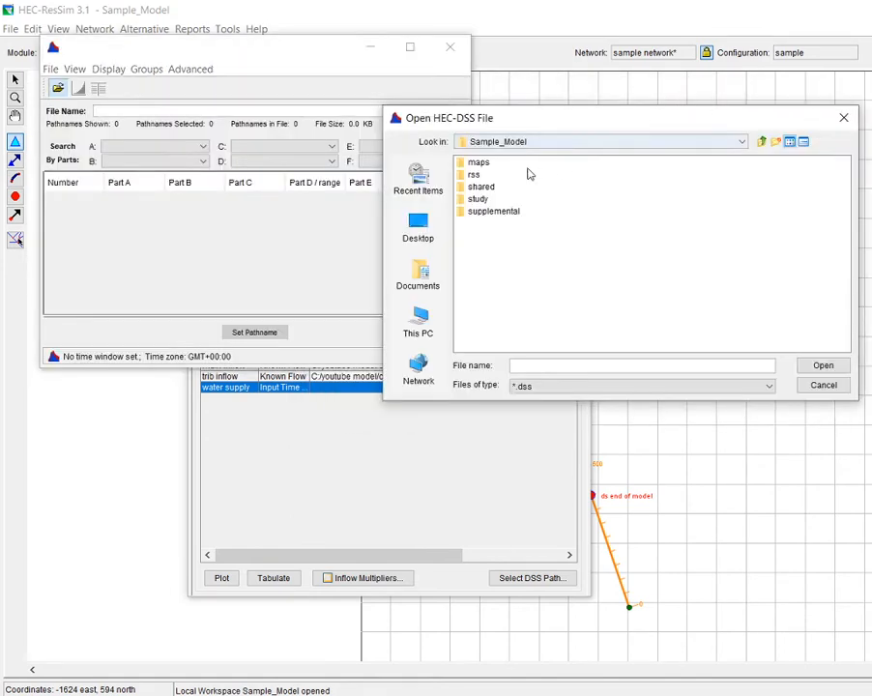
Assign the water supply input the record from water supply diversion.dss in the youtube model folder.
{"action": "left_click", "coordinate": [742, 141]}
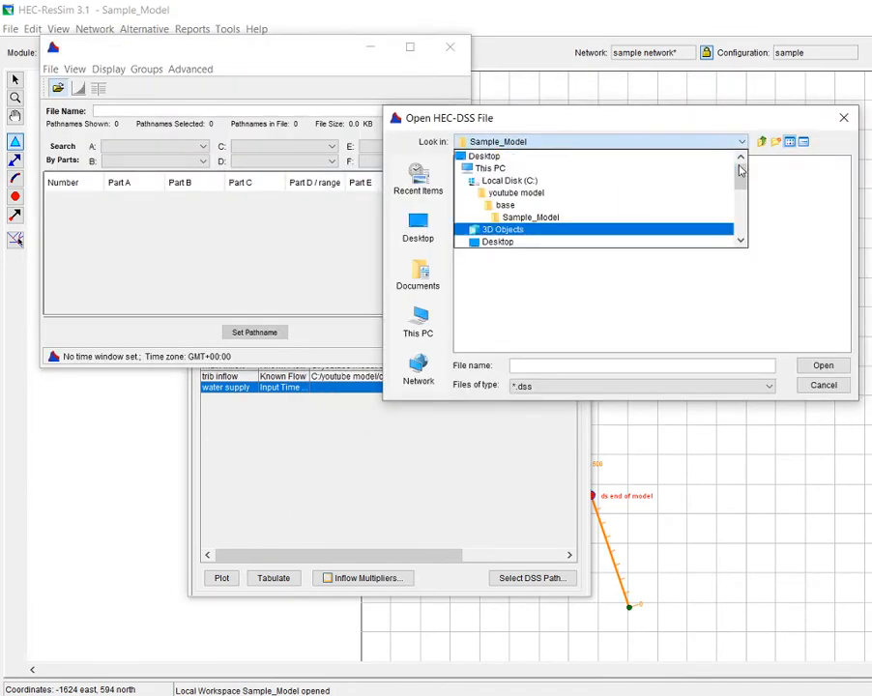
{"action": "double_click", "coordinate": [513, 193]}
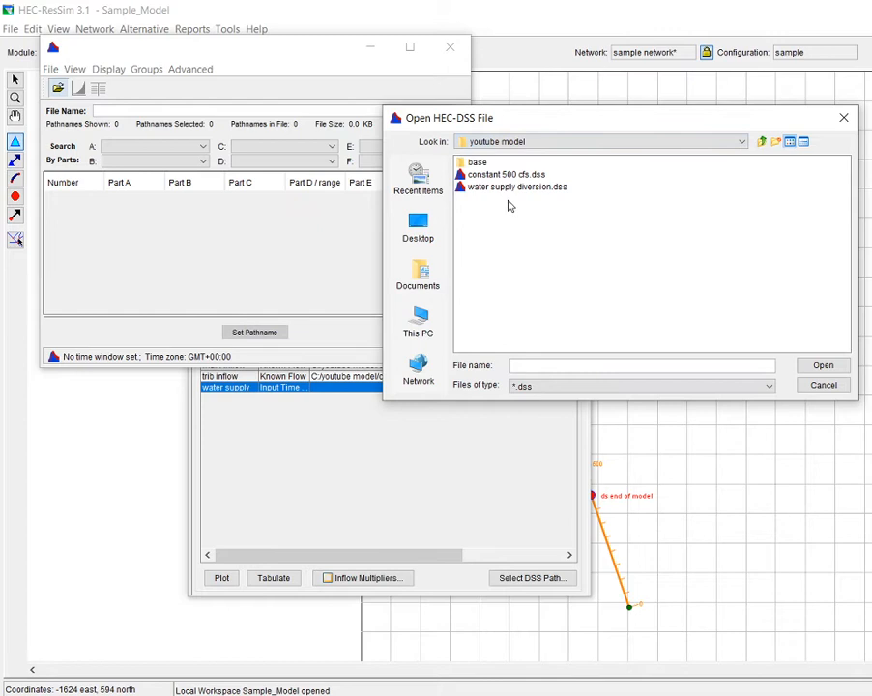
{"action": "left_click", "coordinate": [516, 187]}
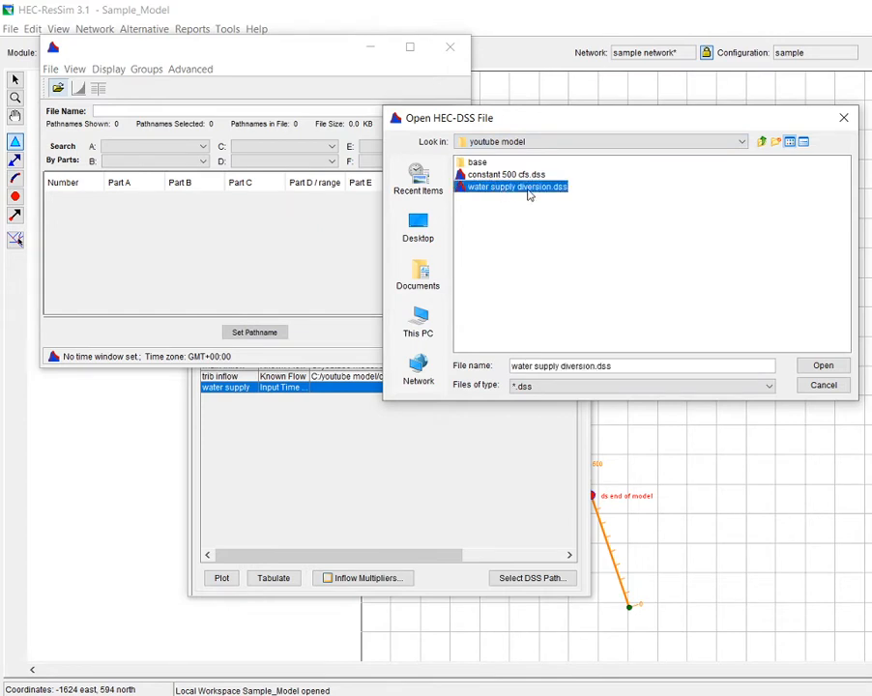
{"action": "mouse_move", "coordinate": [566, 190]}
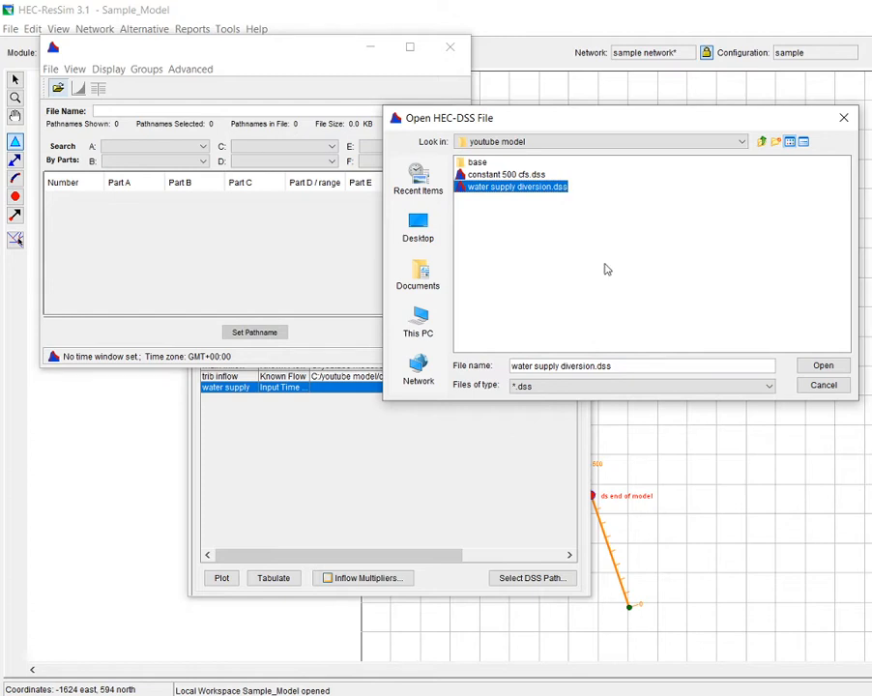
{"action": "left_click", "coordinate": [823, 365]}
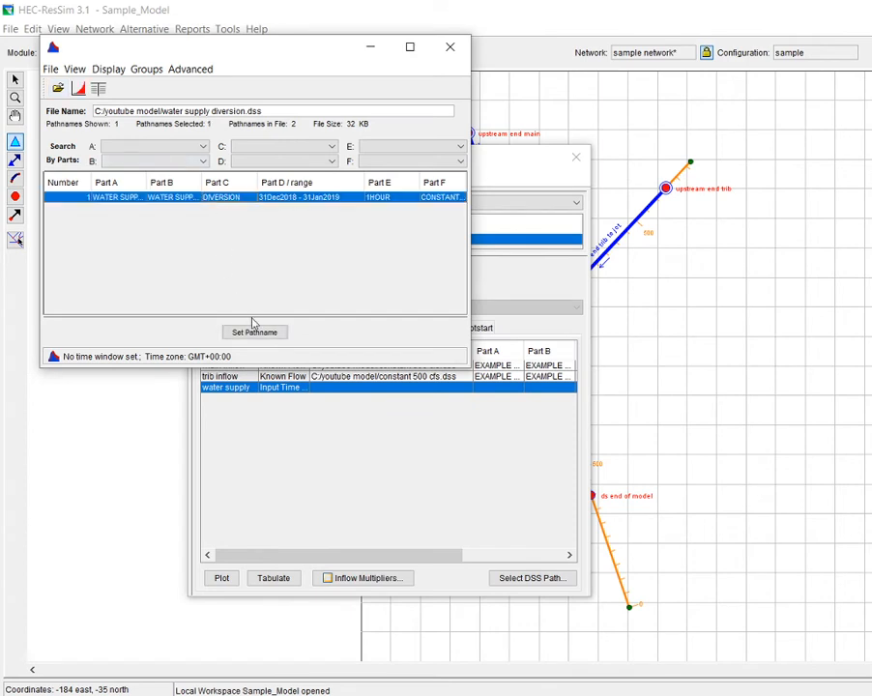
{"action": "left_click", "coordinate": [254, 332]}
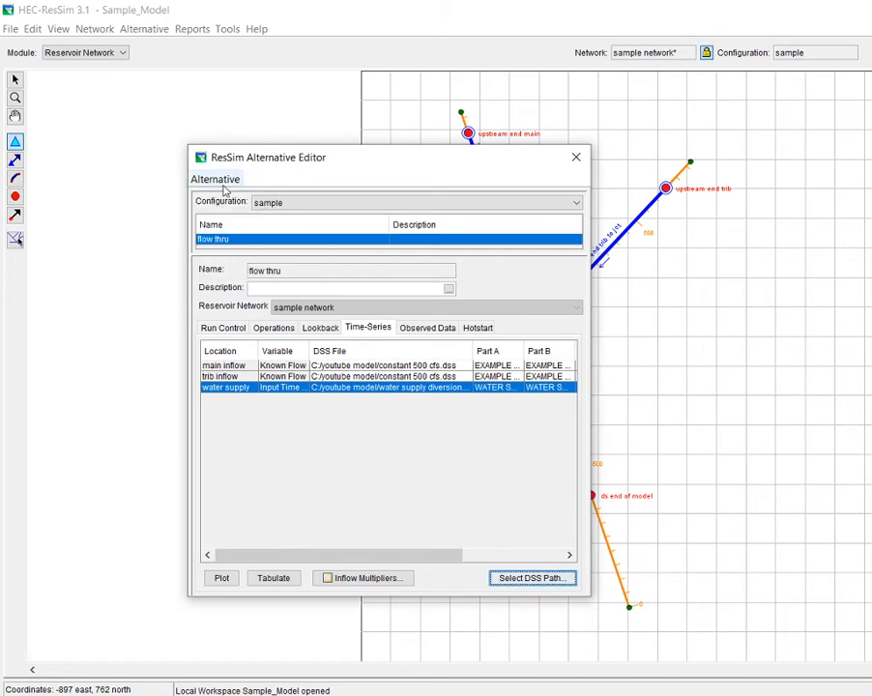
Close the Alternative Editor, save the network, and switch to the Simulation module.
{"action": "left_click", "coordinate": [576, 157]}
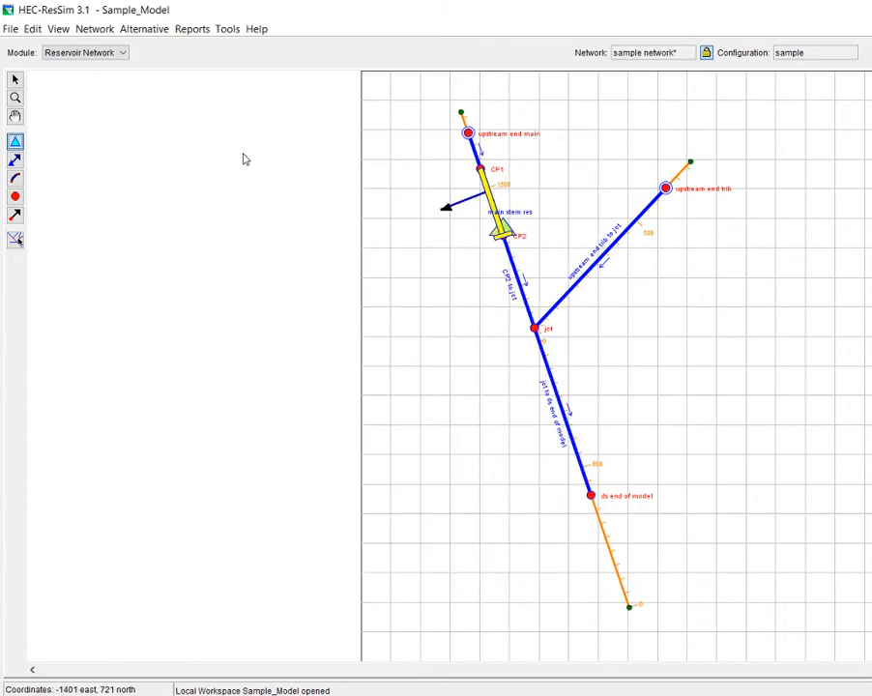
{"action": "left_click", "coordinate": [94, 28]}
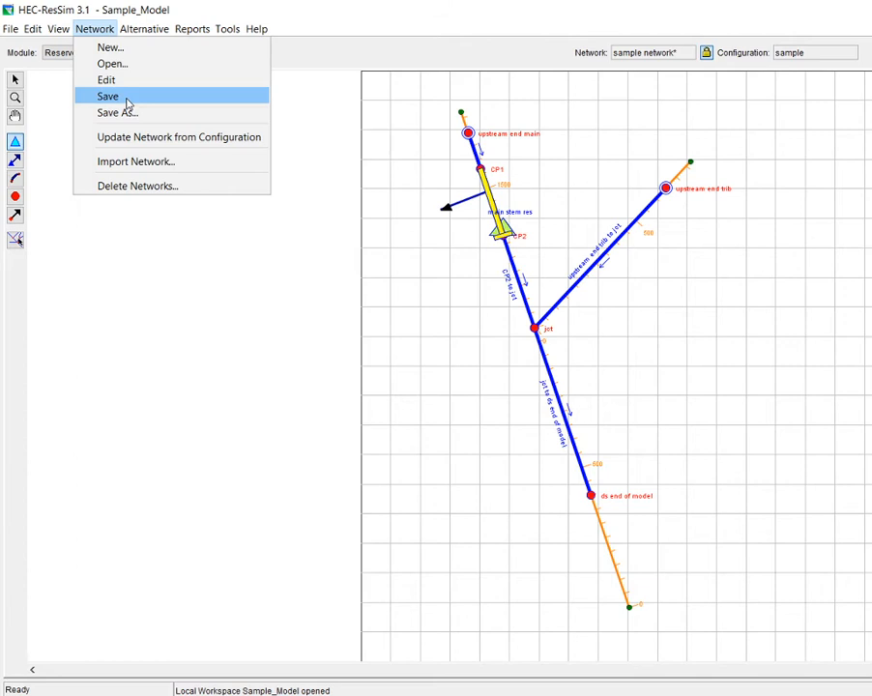
{"action": "left_click", "coordinate": [84, 52]}
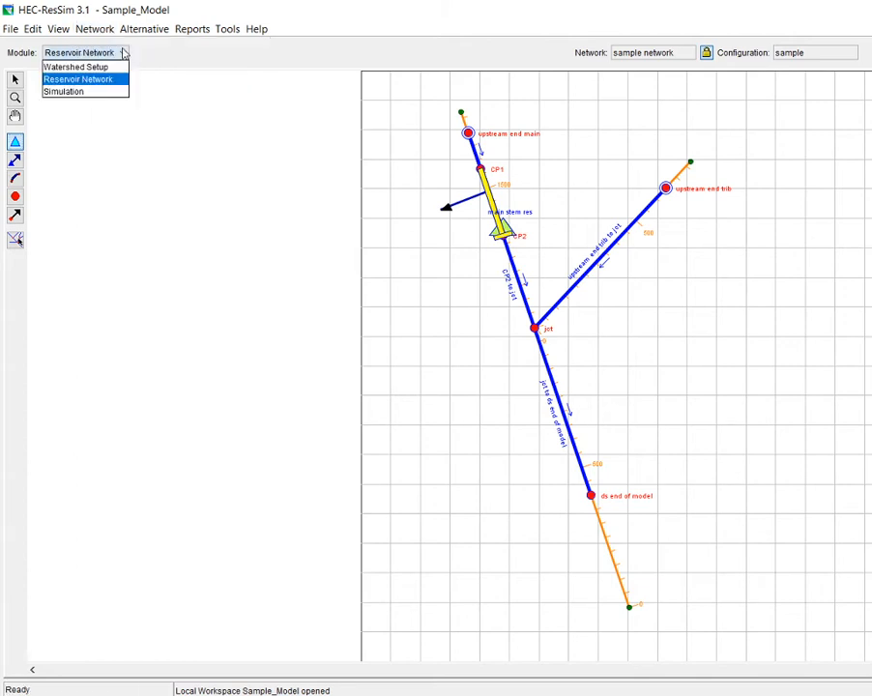
{"action": "left_click", "coordinate": [63, 90]}
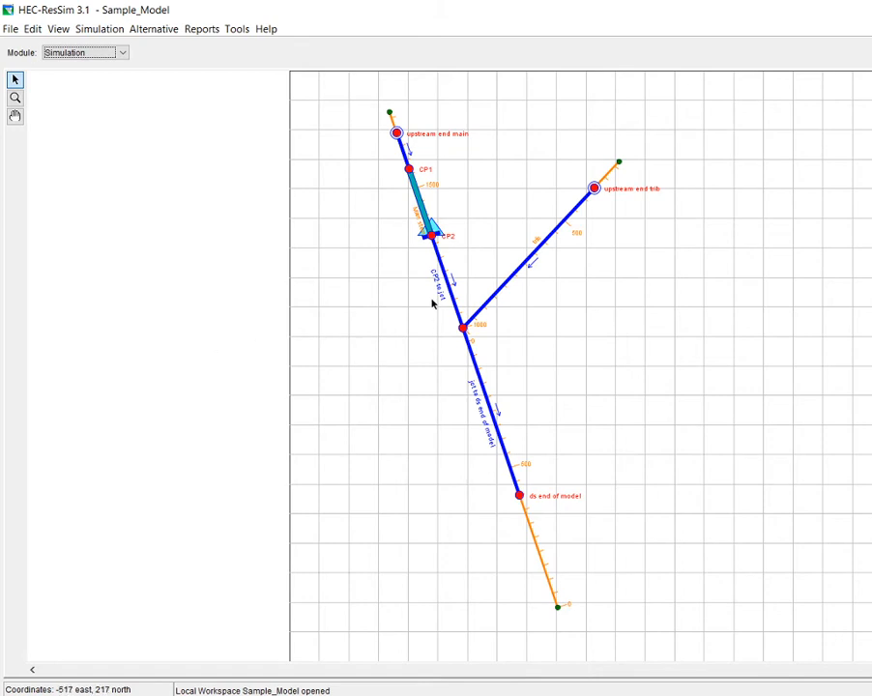
{"action": "mouse_move", "coordinate": [410, 196]}
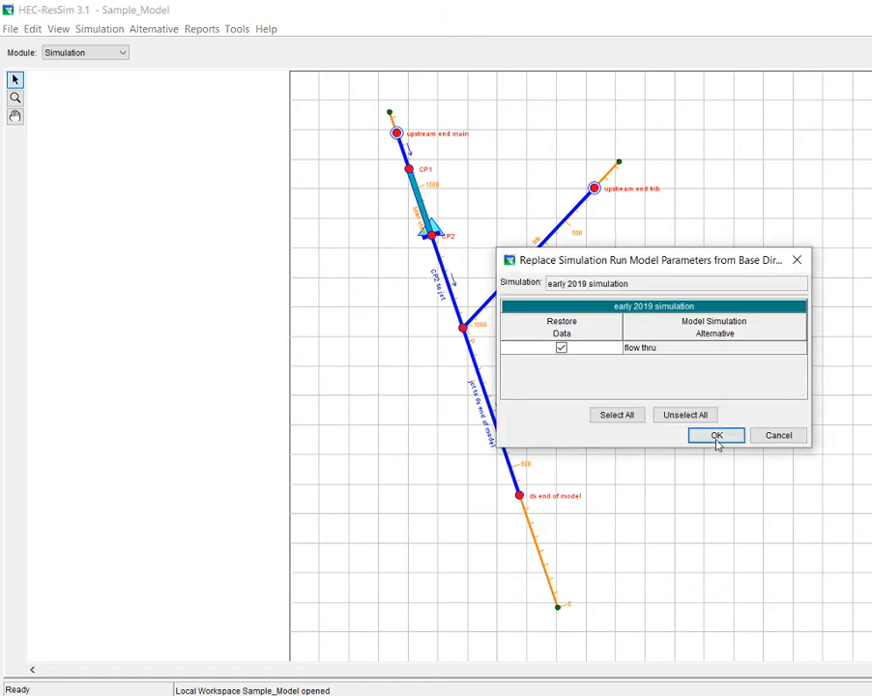
Accept the flow thru model data replacement and review the main stem reservoir's zones.
{"action": "left_click", "coordinate": [715, 435]}
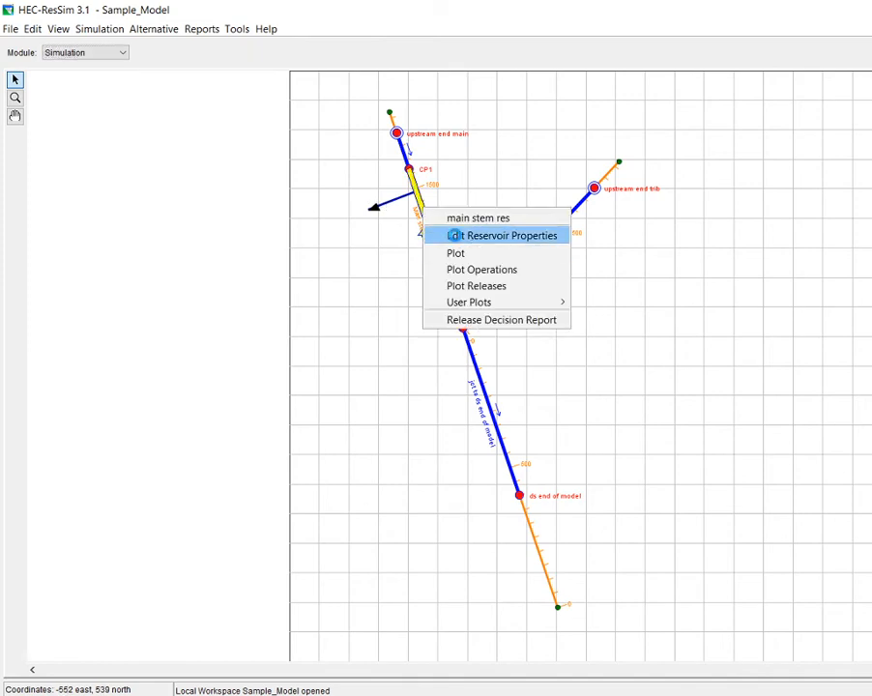
{"action": "left_click", "coordinate": [507, 235]}
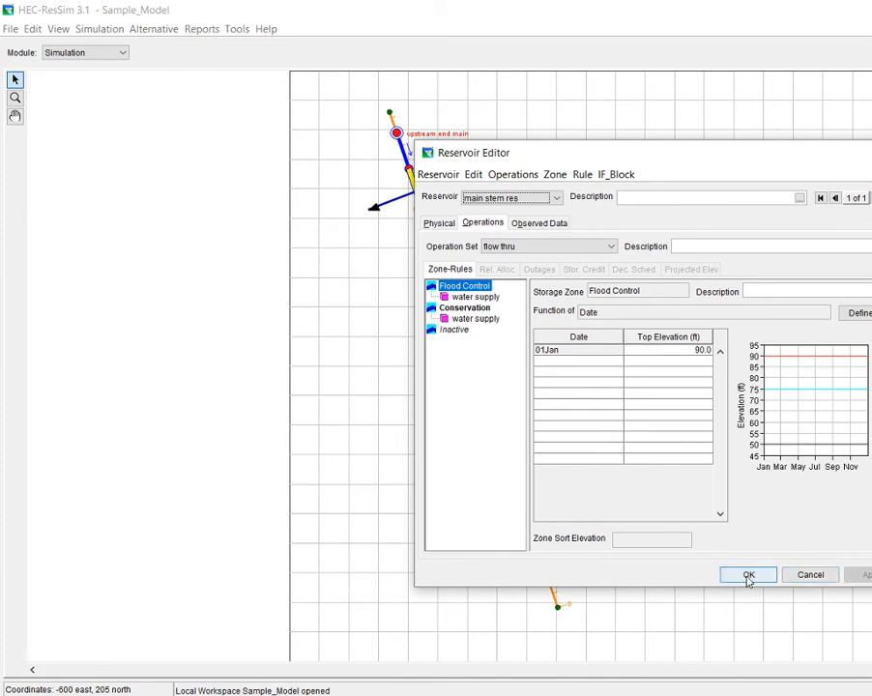
{"action": "left_click", "coordinate": [748, 574]}
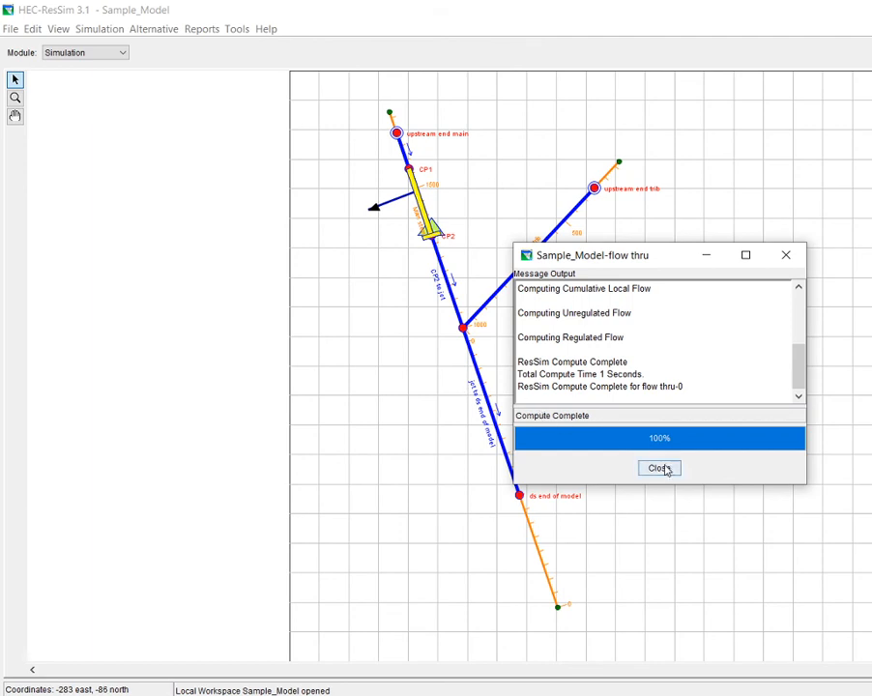
Dismiss the compute window, then plot the diverted outlet's steady 50 cfs flow and close it.
{"action": "left_click", "coordinate": [659, 468]}
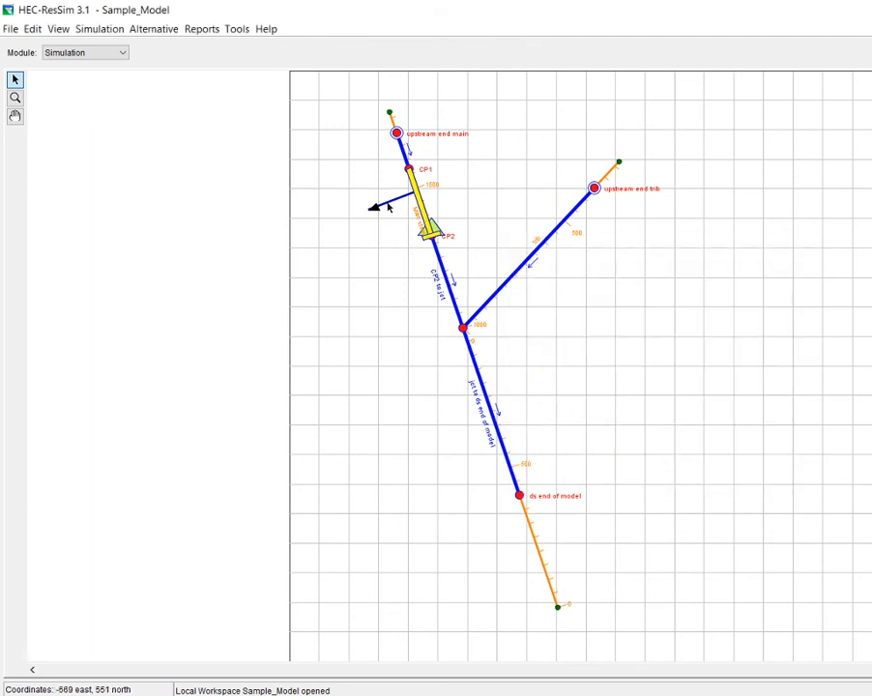
{"action": "right_click", "coordinate": [417, 206]}
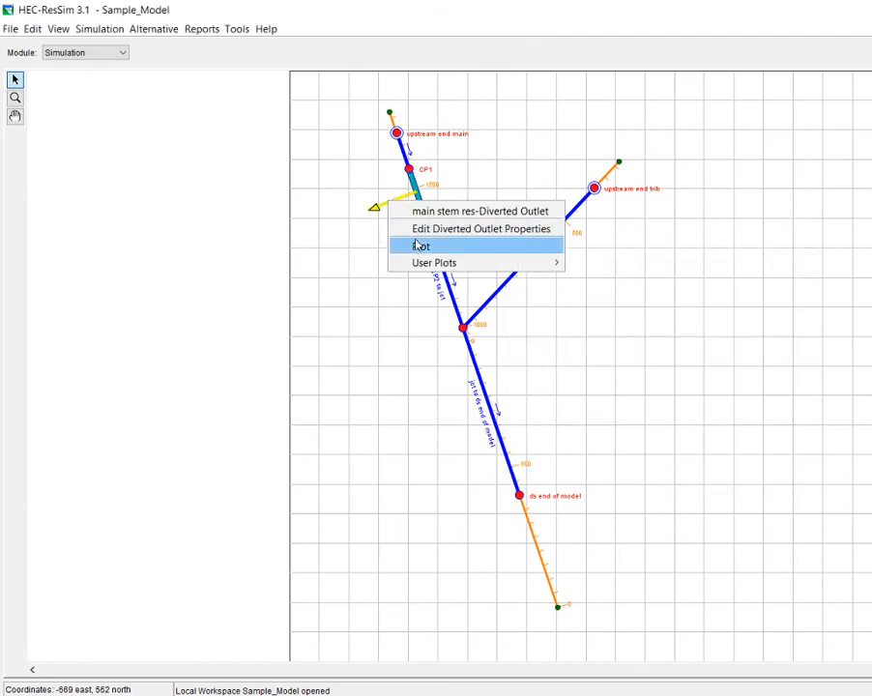
{"action": "left_click", "coordinate": [419, 246]}
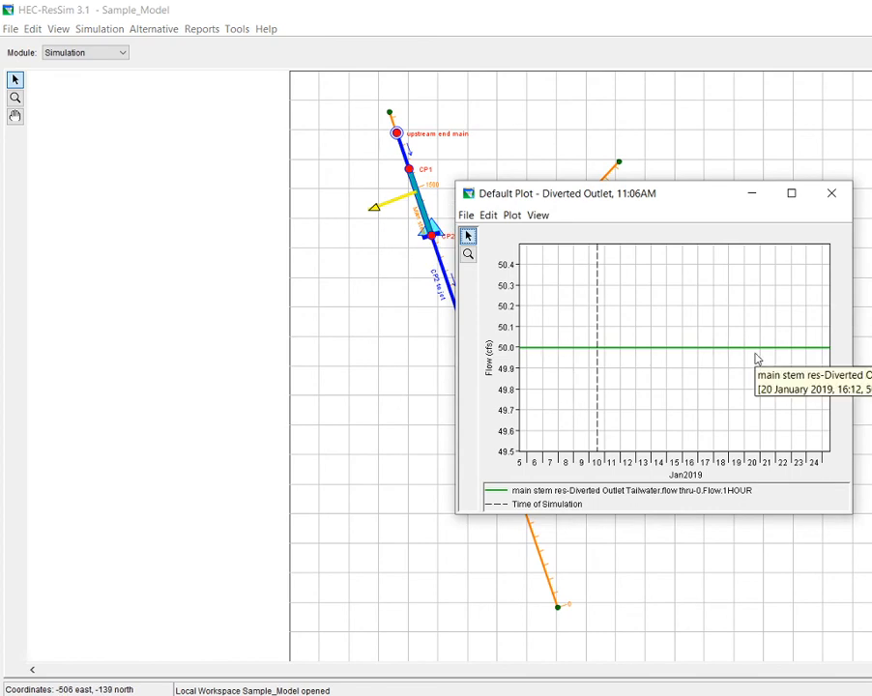
{"action": "left_click", "coordinate": [831, 194]}
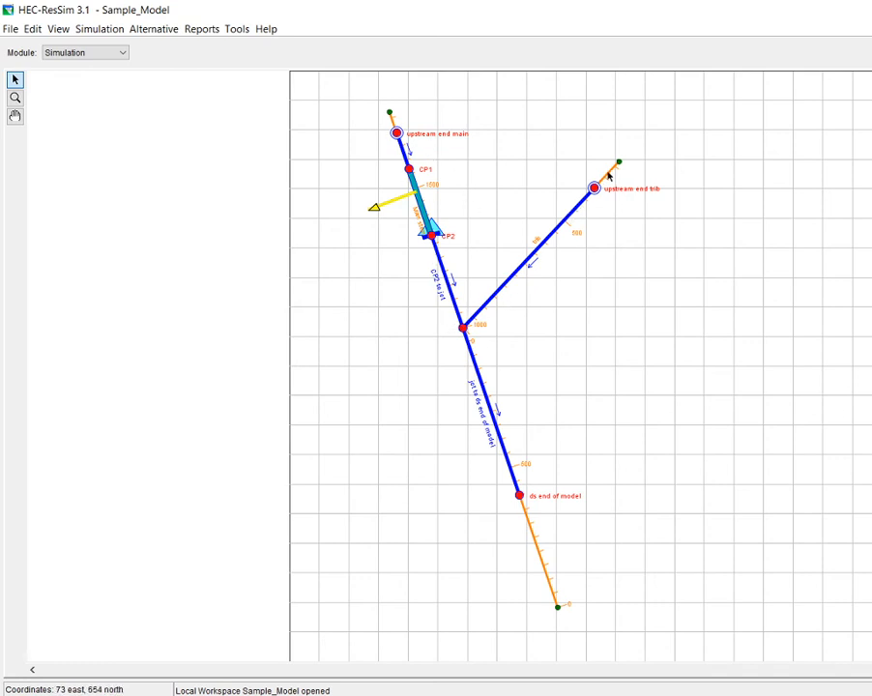
{"action": "mouse_move", "coordinate": [607, 177]}
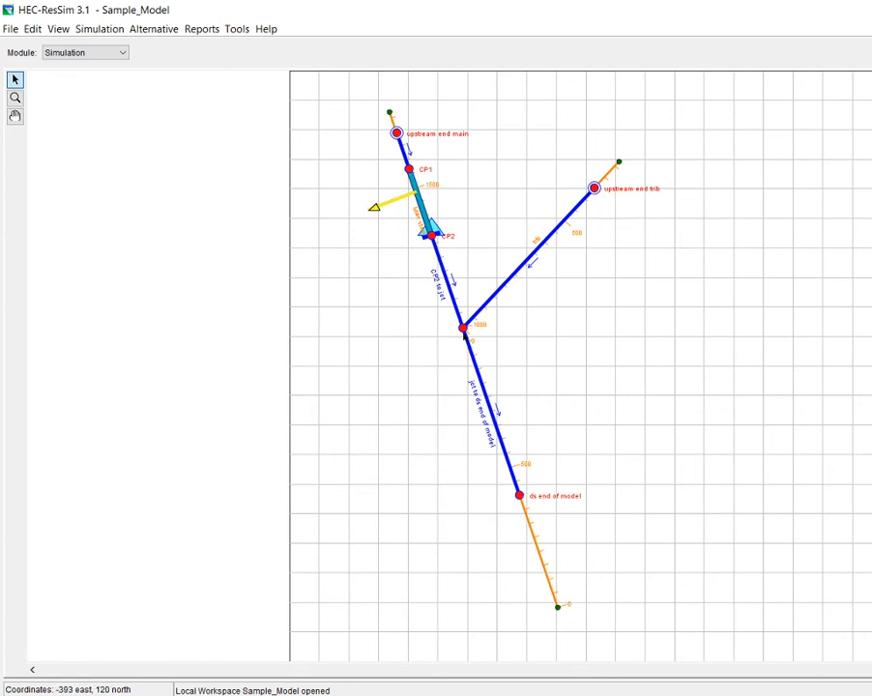
{"action": "mouse_move", "coordinate": [433, 187]}
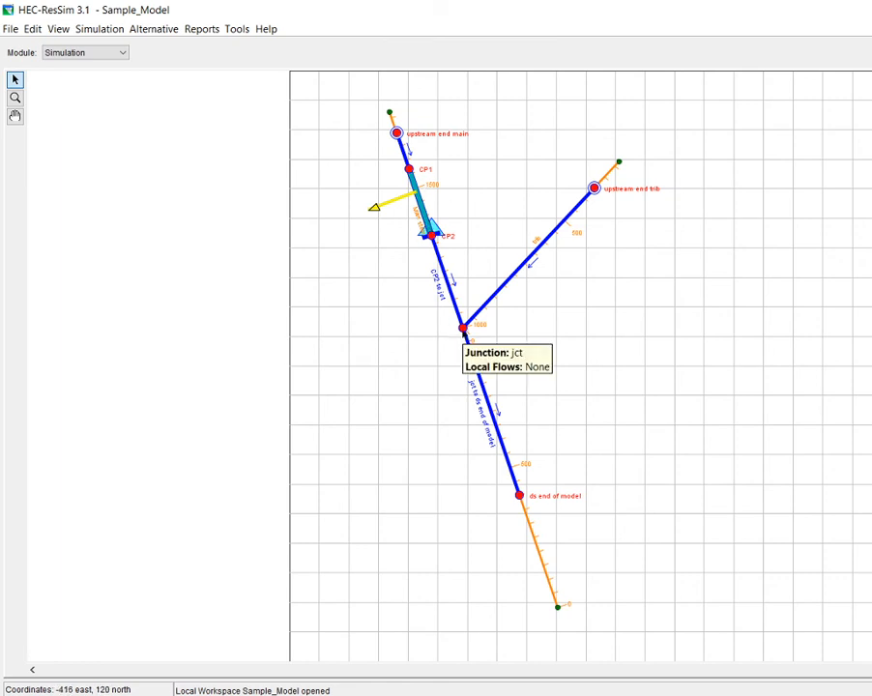
{"action": "mouse_move", "coordinate": [464, 331]}
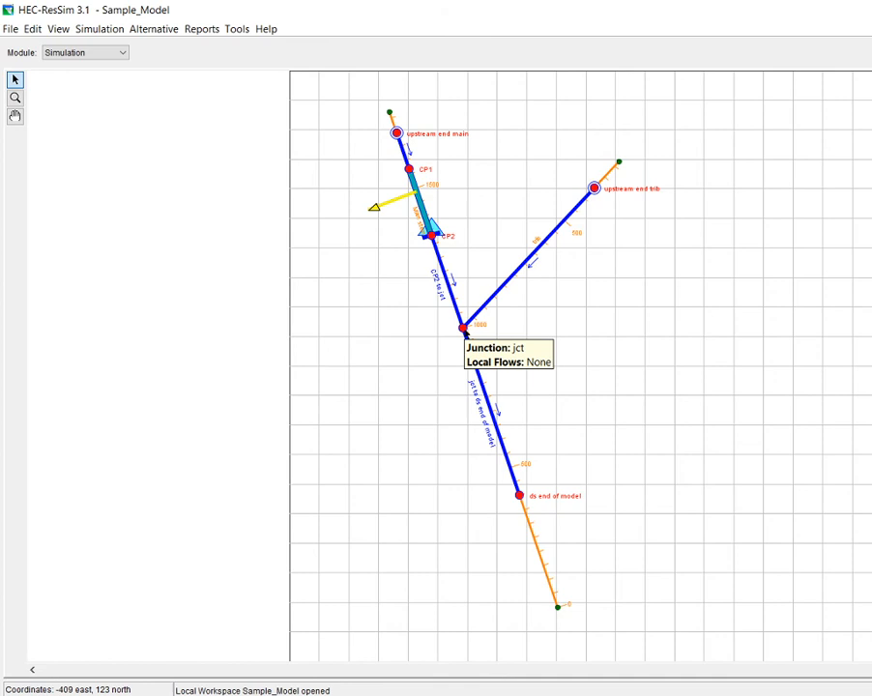
Plot junction jct's flow, showing regulated flow dropping from 1,000 to about 950 cfs.
{"action": "double_click", "coordinate": [465, 327]}
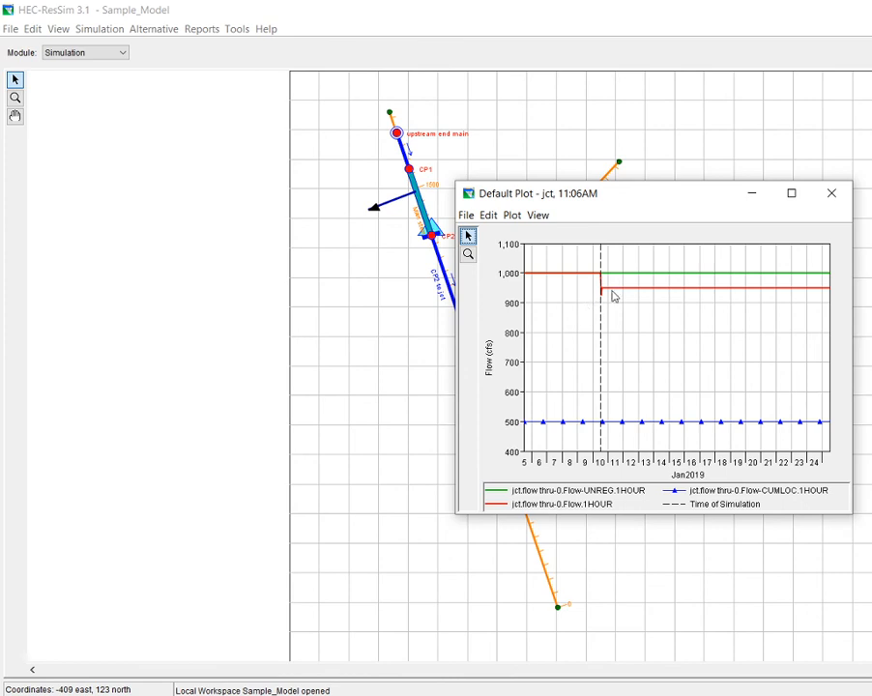
{"action": "mouse_move", "coordinate": [562, 282]}
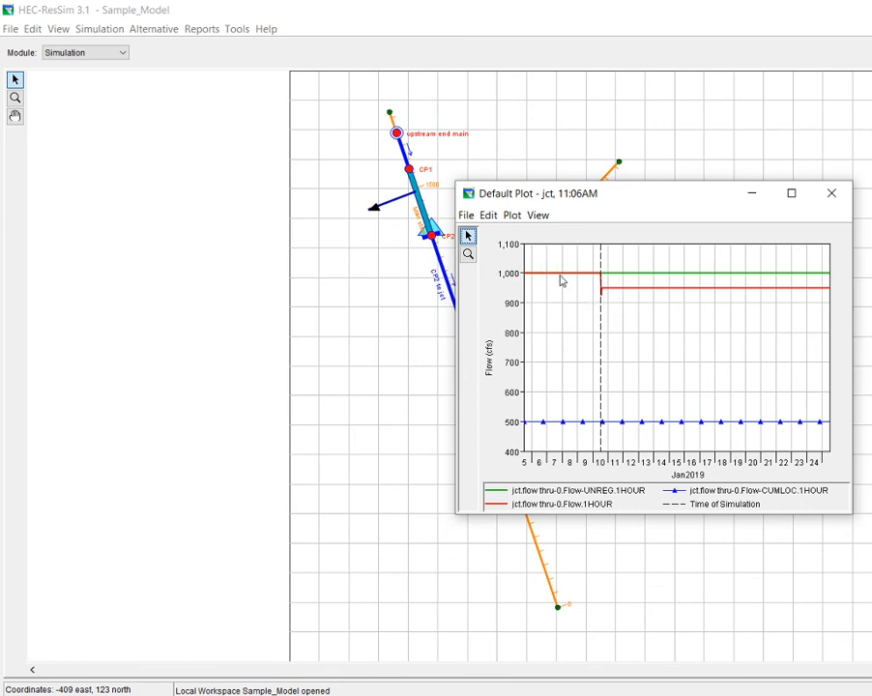
{"action": "mouse_move", "coordinate": [579, 275]}
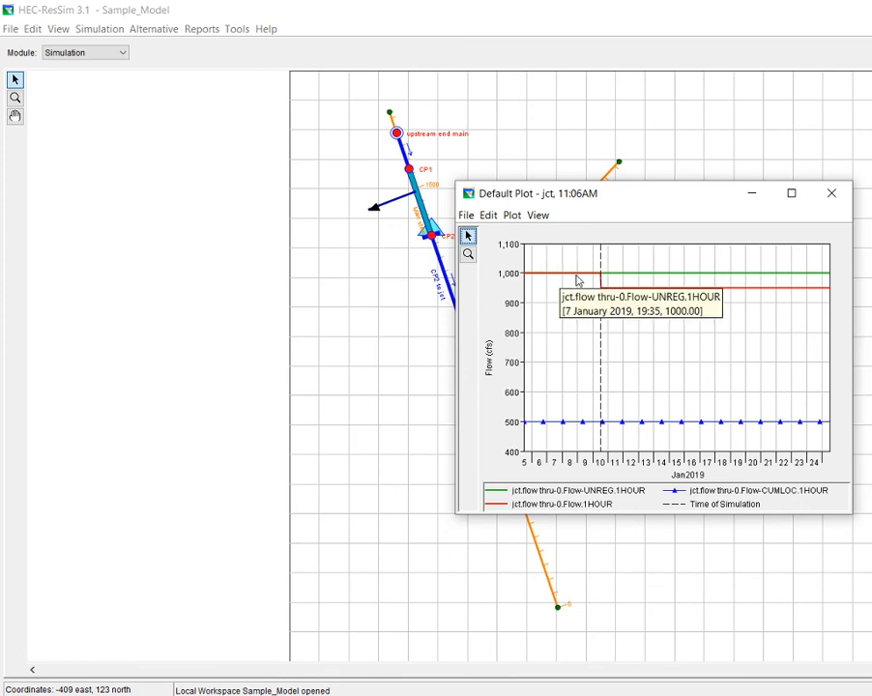
{"action": "mouse_move", "coordinate": [558, 280]}
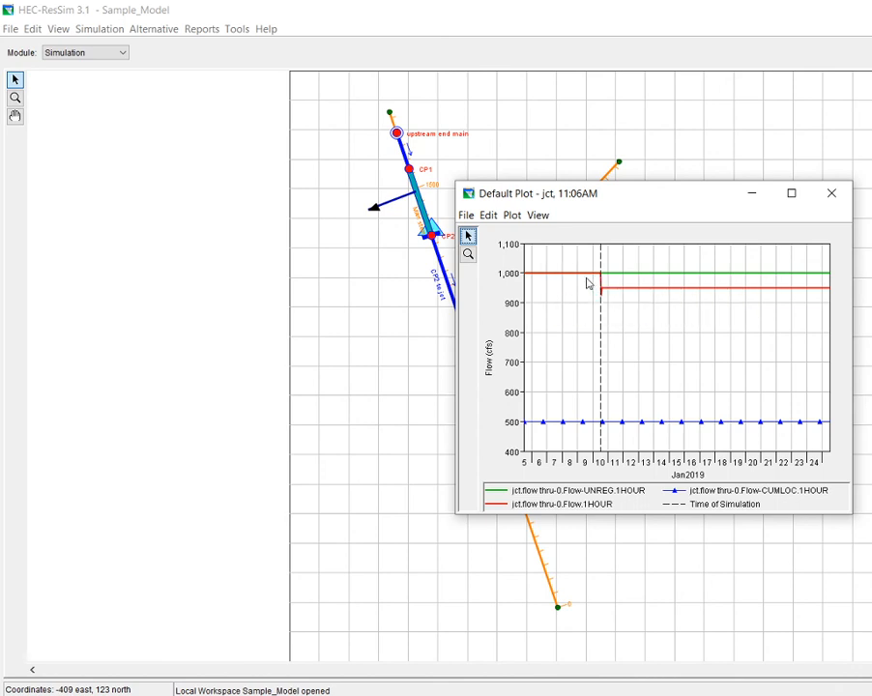
{"action": "mouse_move", "coordinate": [587, 285]}
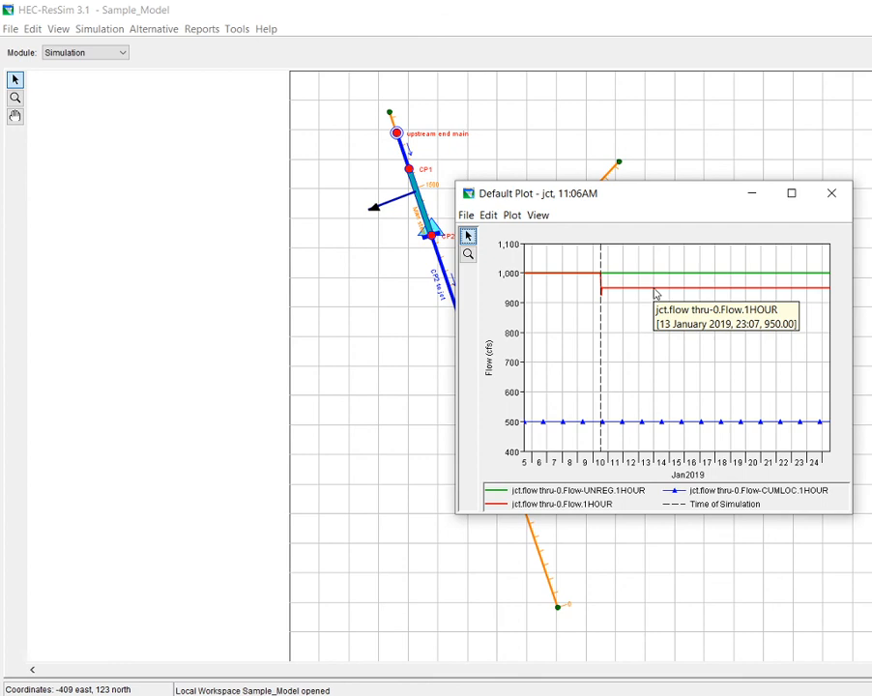
{"action": "mouse_move", "coordinate": [653, 297]}
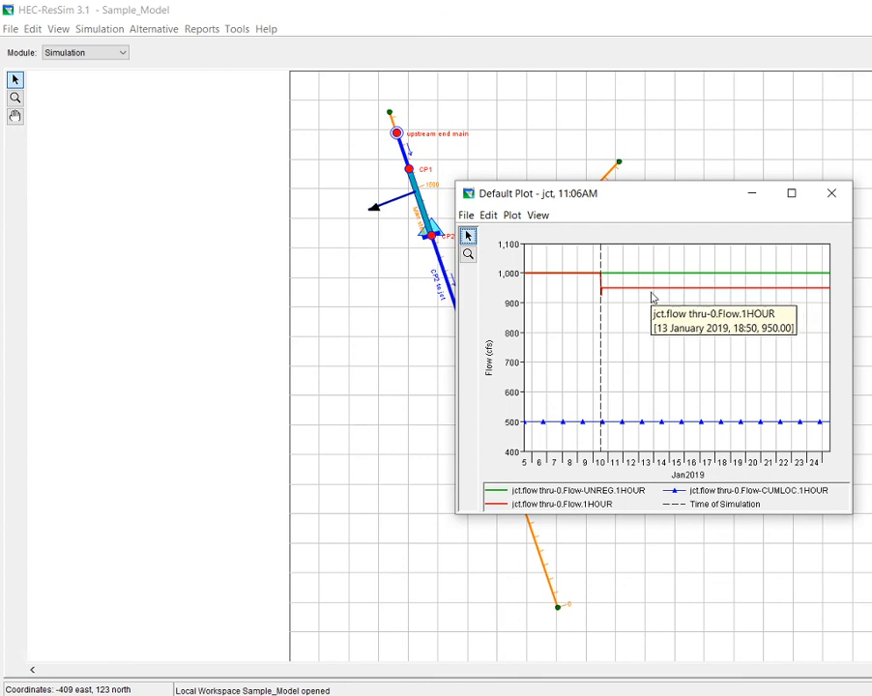
{"action": "mouse_move", "coordinate": [663, 277]}
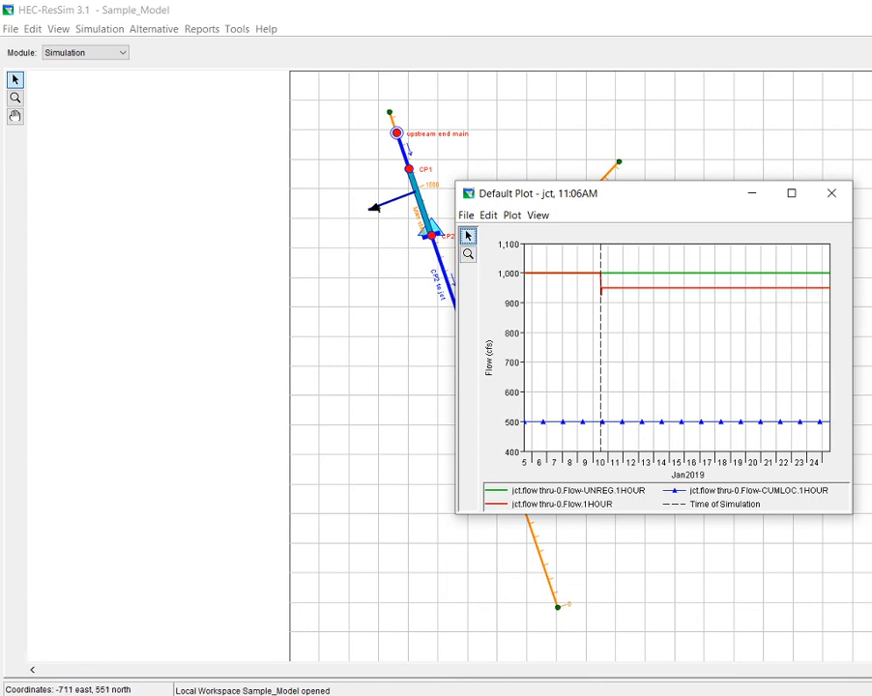
{"action": "mouse_move", "coordinate": [359, 249]}
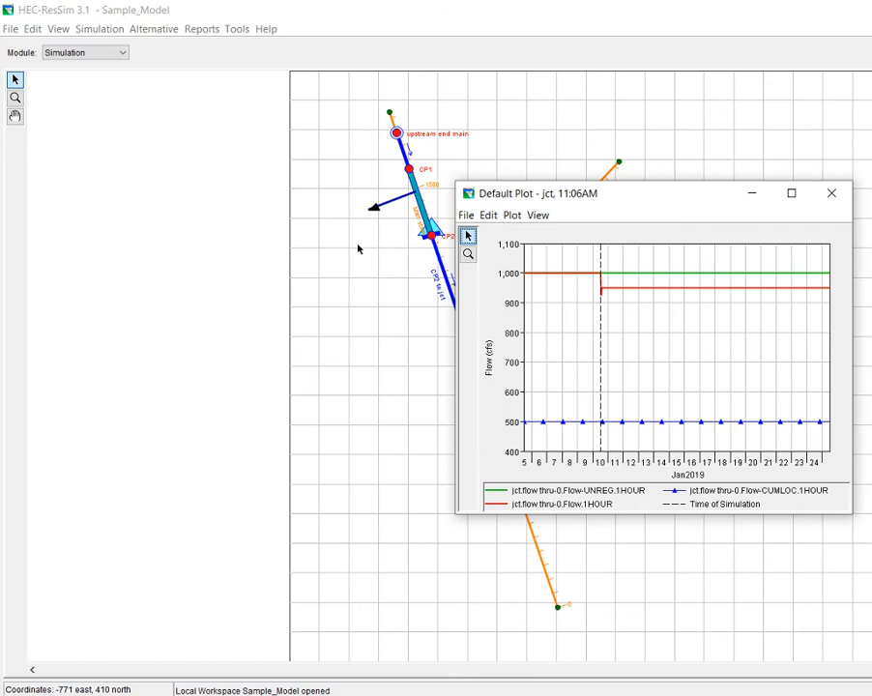
{"action": "mouse_move", "coordinate": [677, 336]}
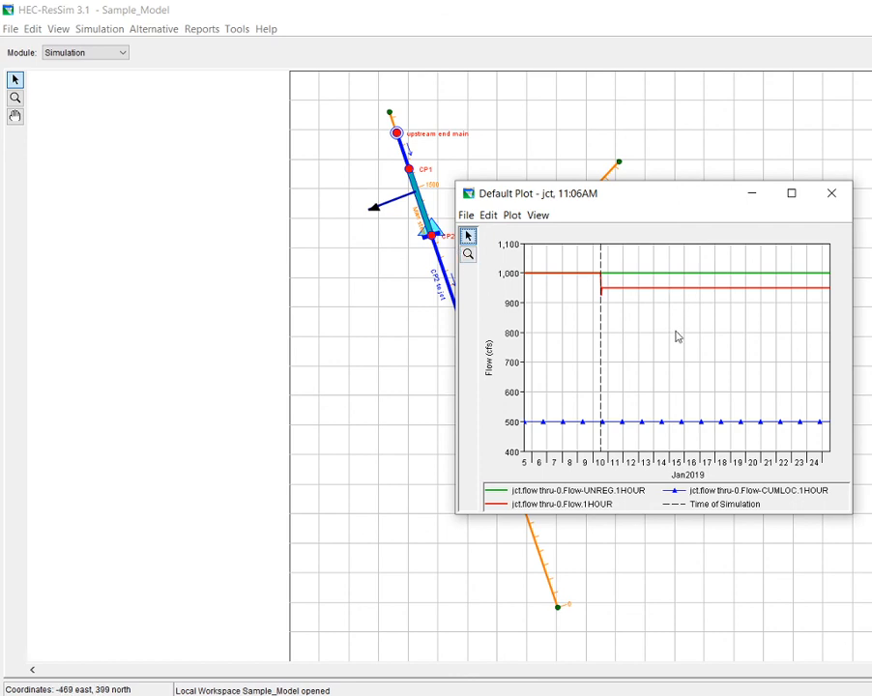